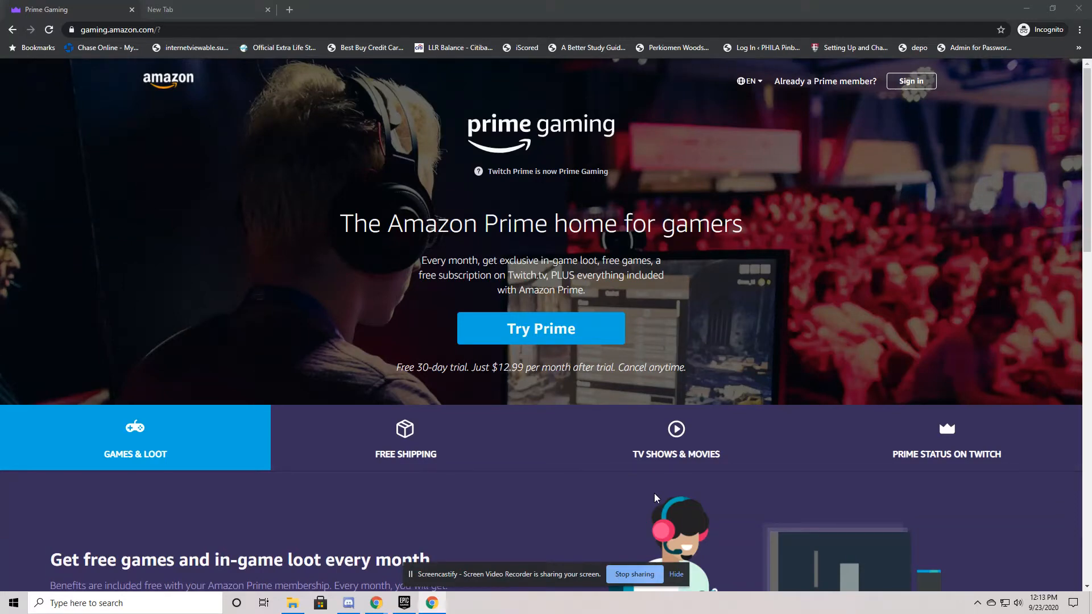
pyautogui.moveTo(672, 536)
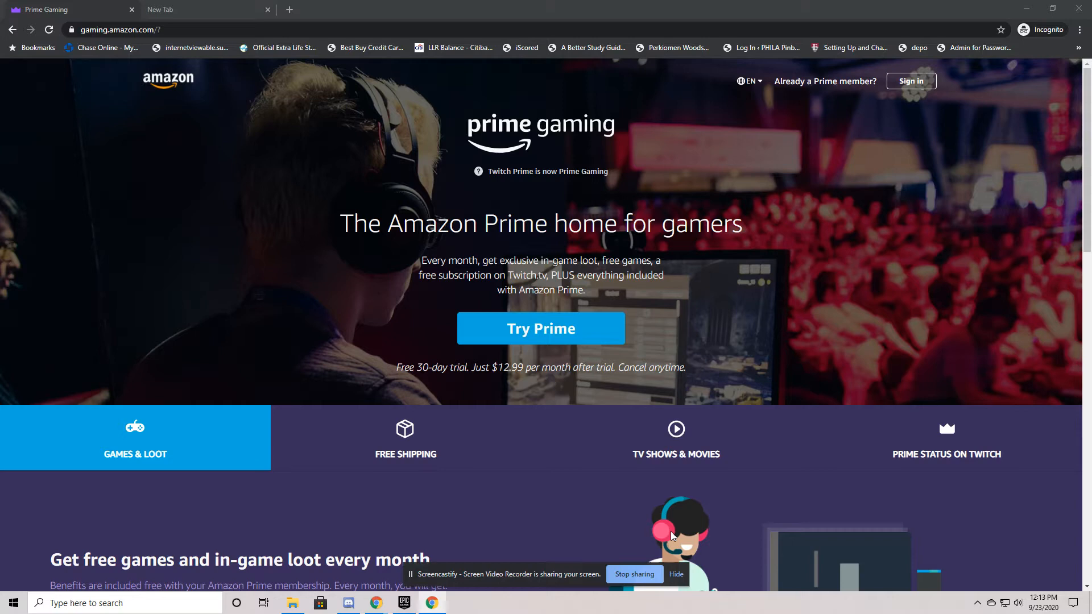
pyautogui.moveTo(530, 252)
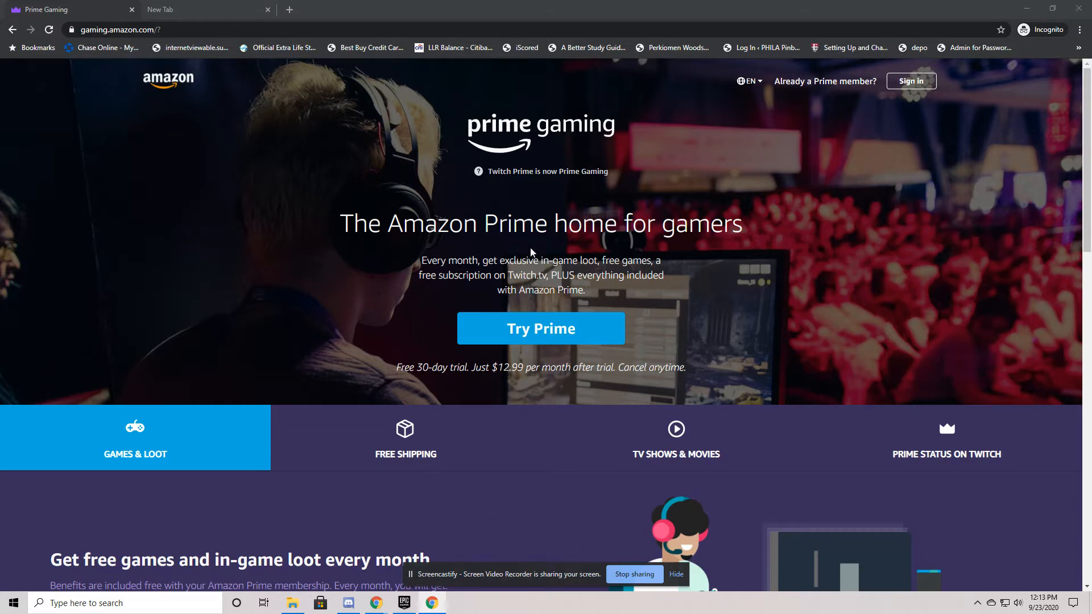
pyautogui.moveTo(911, 81)
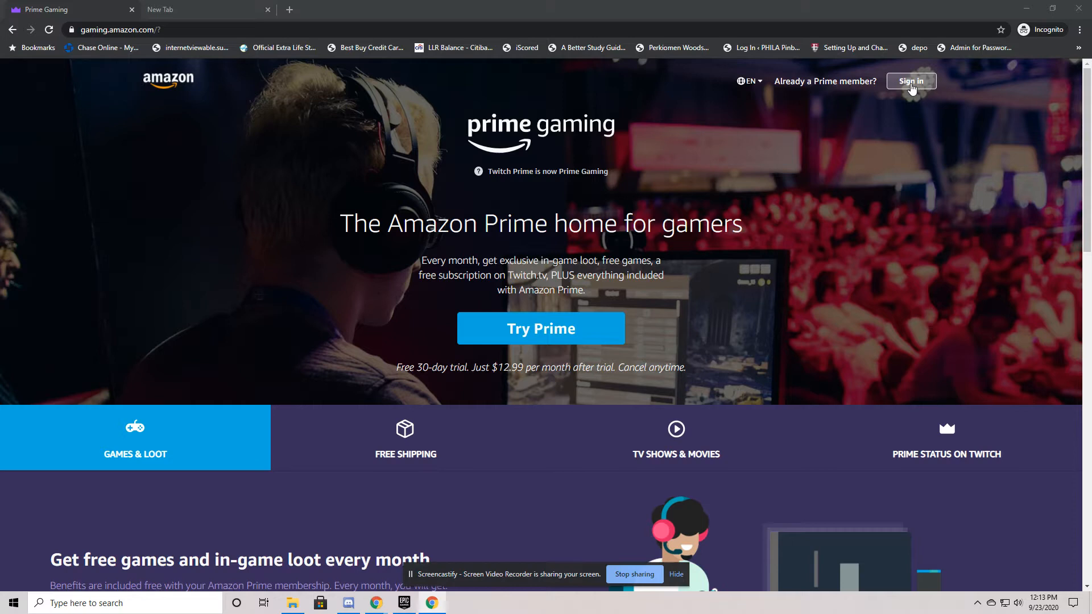
# Step: Sign in to Prime Gaming as a US user with the eueaglesesports Amazon email and password
pyautogui.click(911, 81)
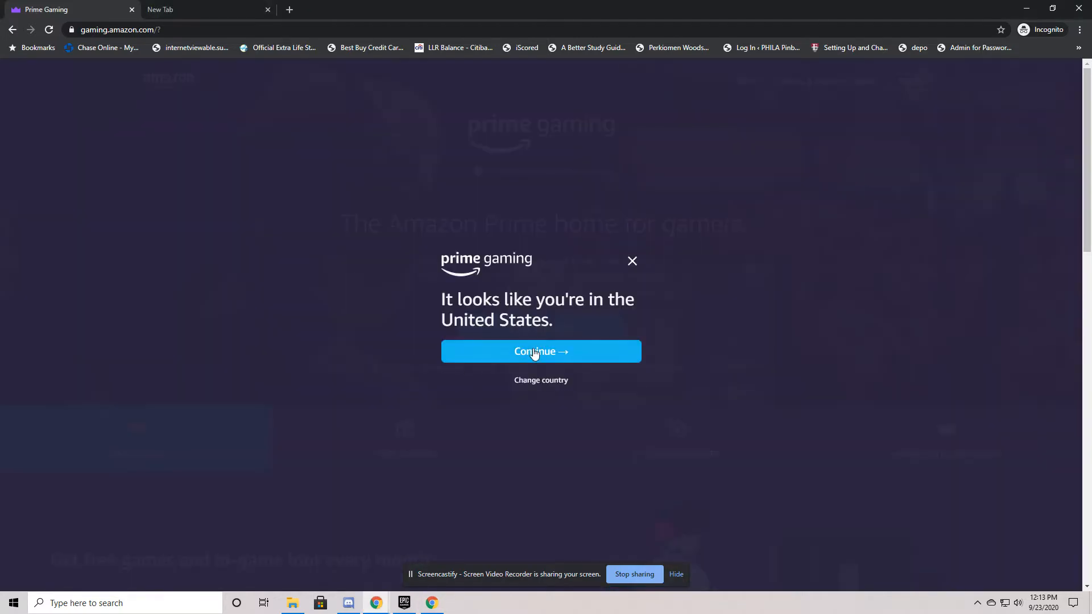
pyautogui.click(540, 351)
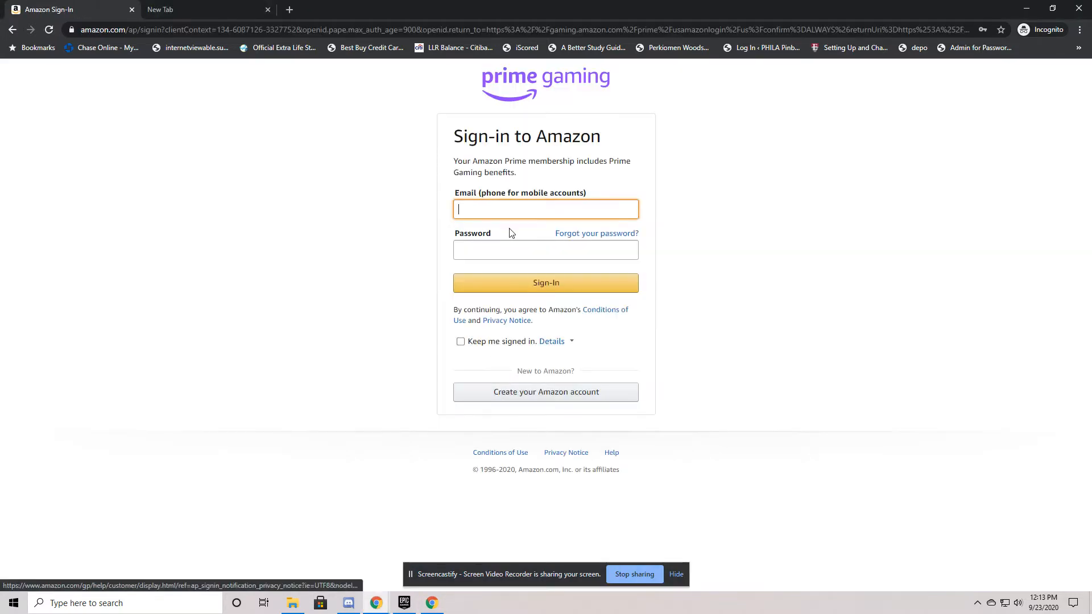
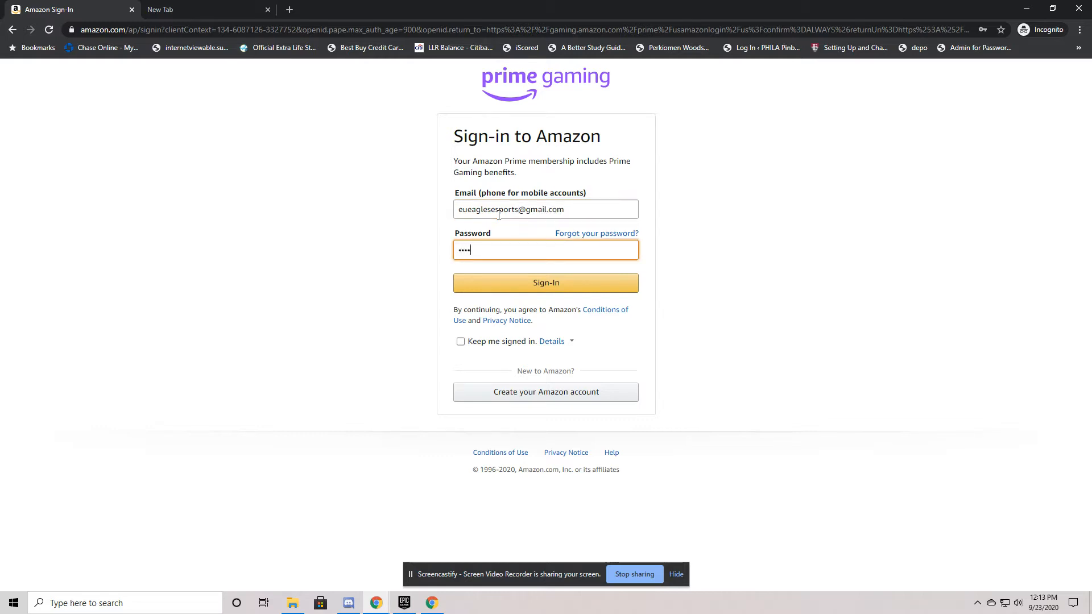
pyautogui.write('password')
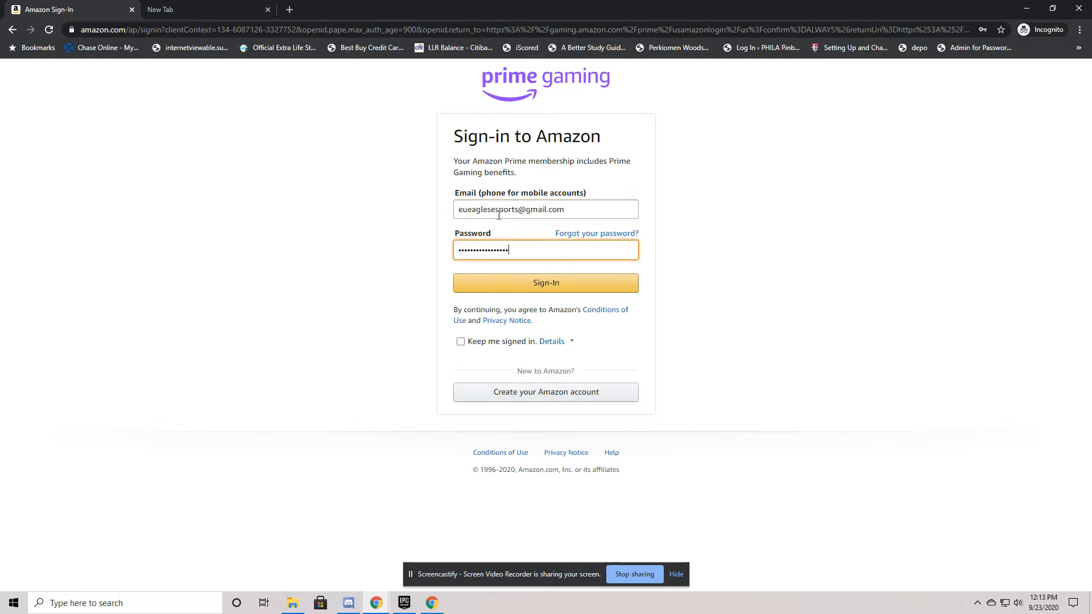
pyautogui.click(546, 283)
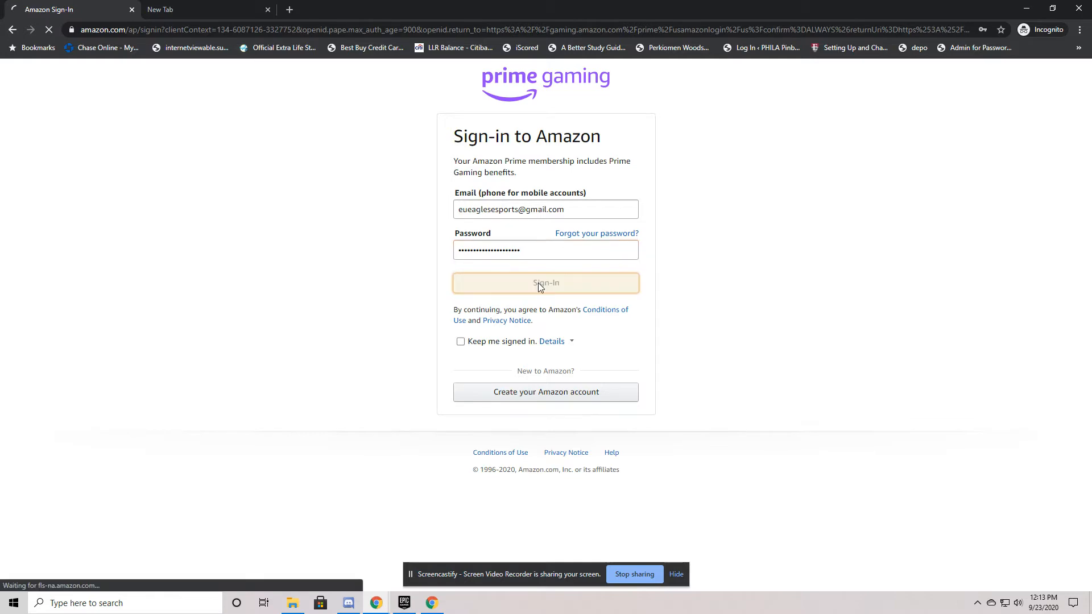
pyautogui.click(546, 282)
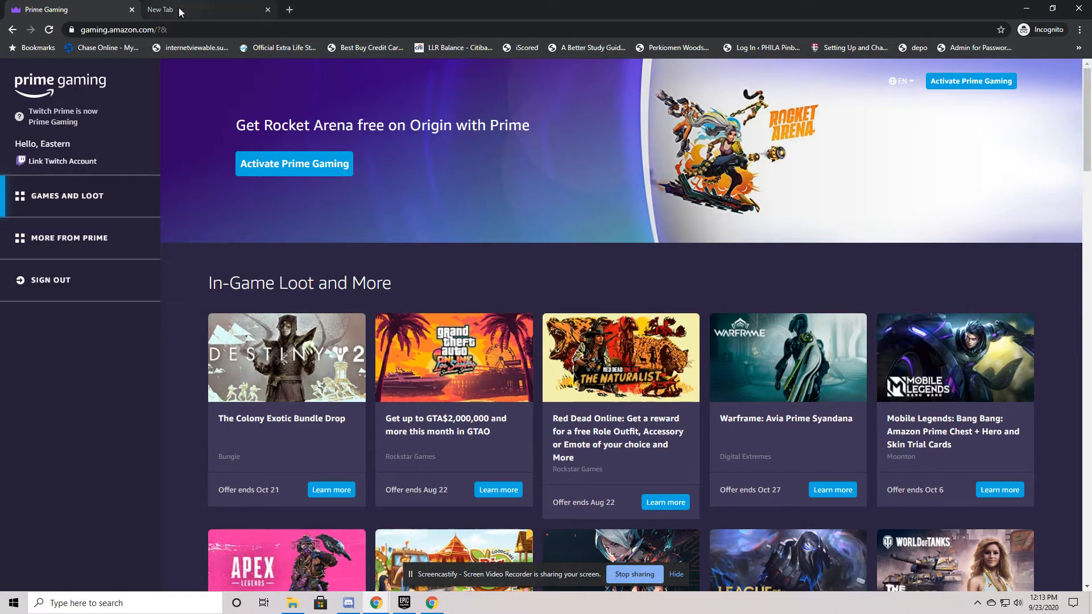
# Step: Load twitch.tv in the empty second Chrome tab
pyautogui.click(202, 9)
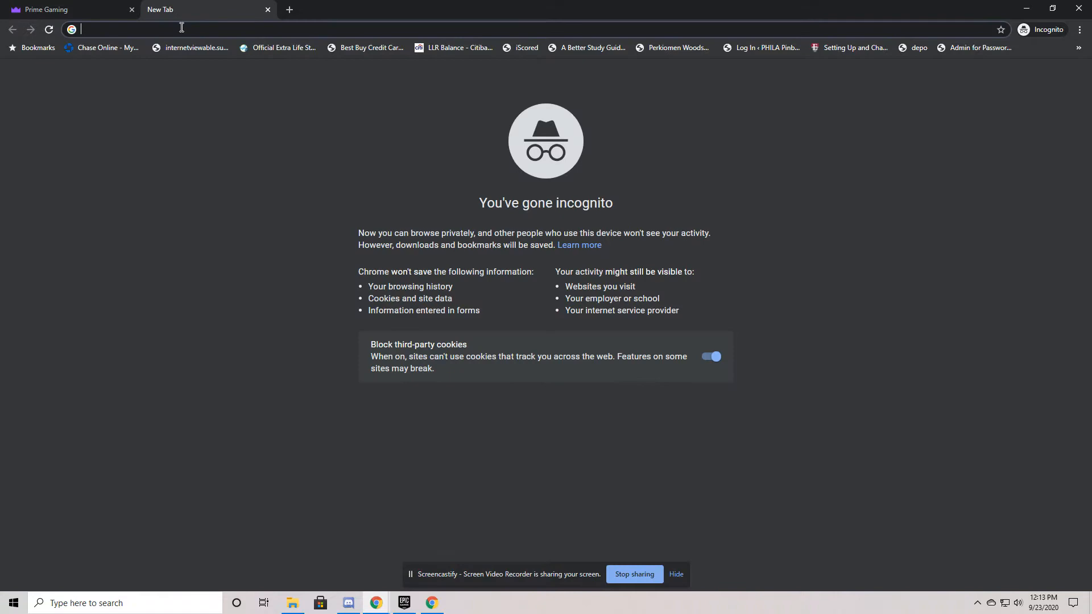
pyautogui.write('twitch.tv')
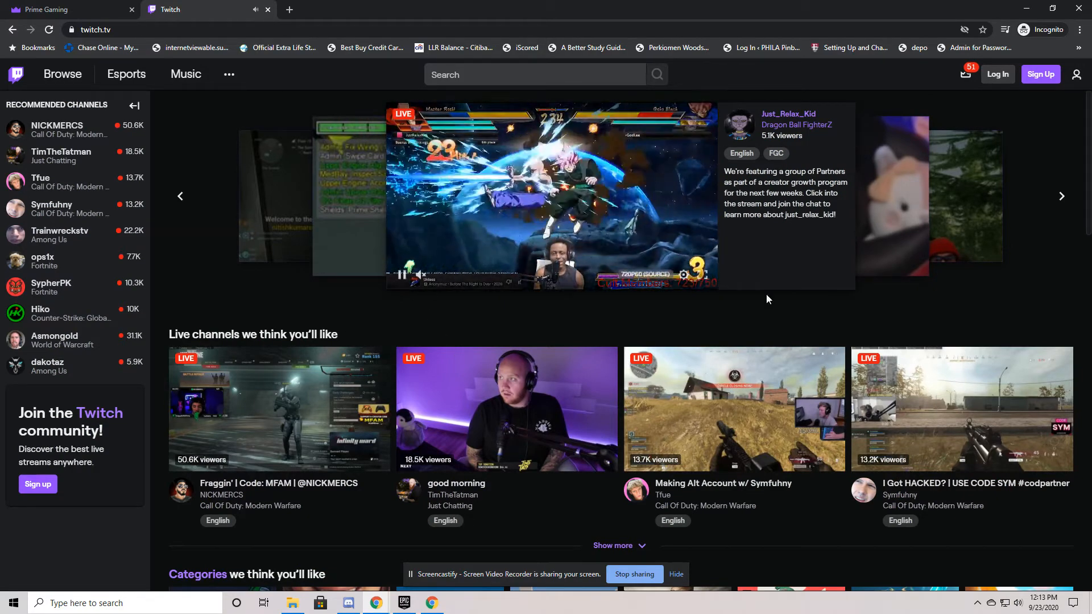
# Step: Start a Twitch sign-up with username EUEaglesEsports and a matching password
pyautogui.click(1040, 74)
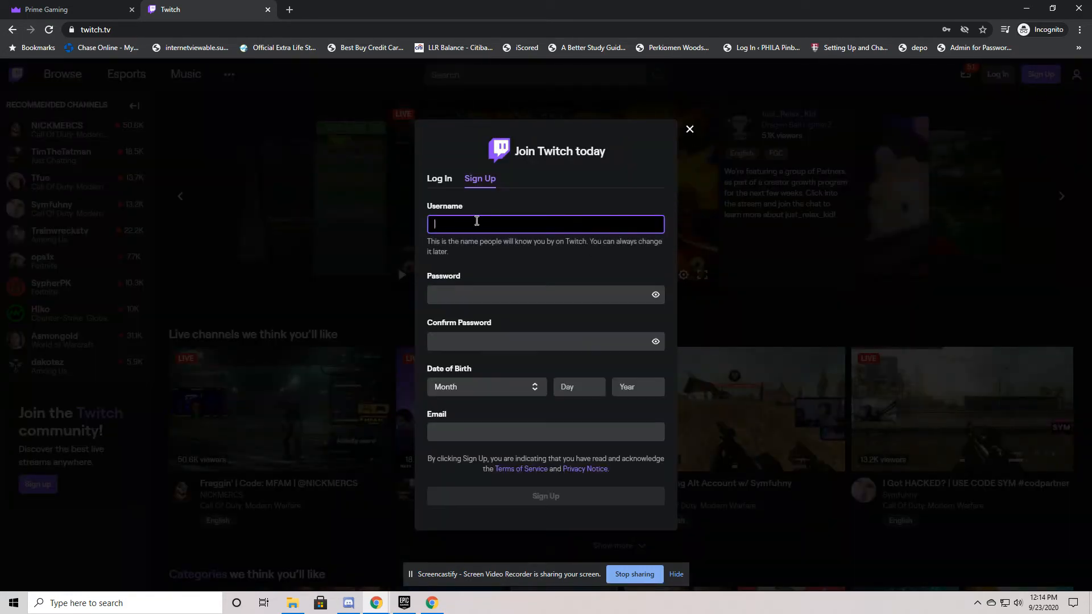
pyautogui.write('EUEa')
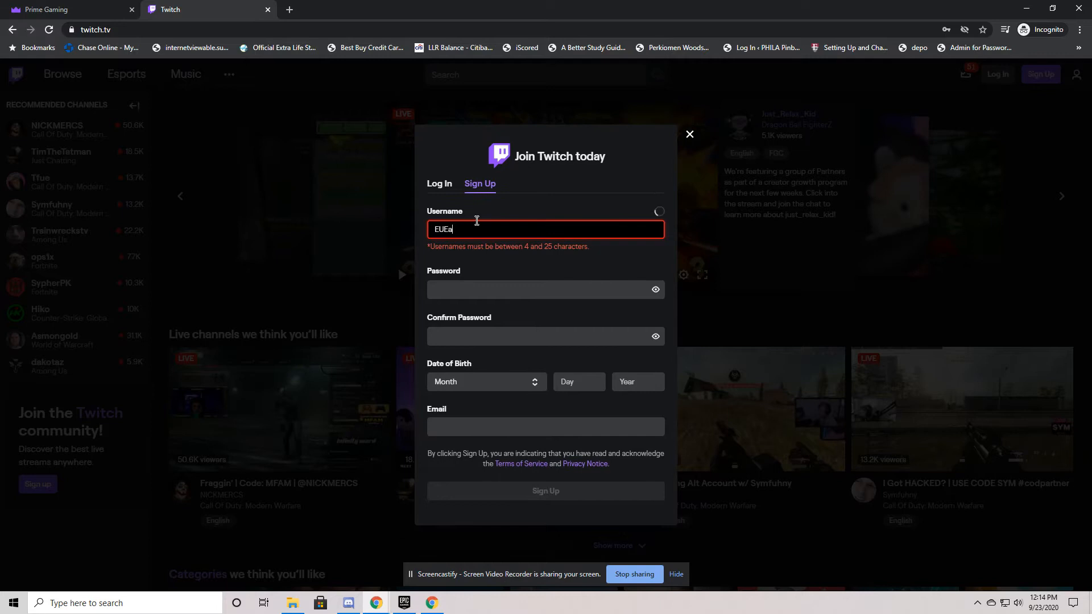
pyautogui.write('gles')
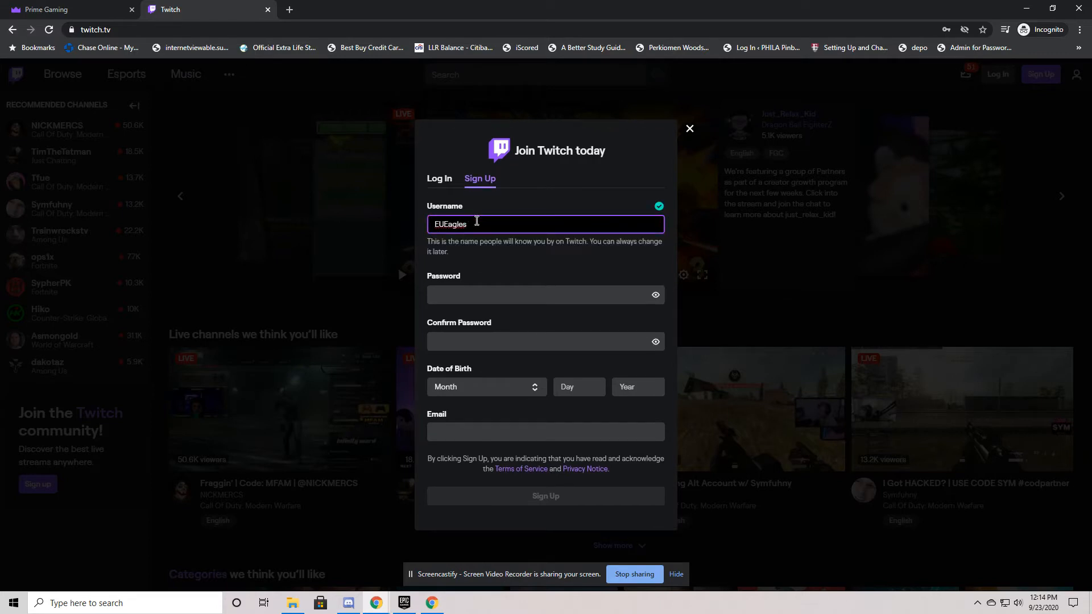
pyautogui.write('Esports')
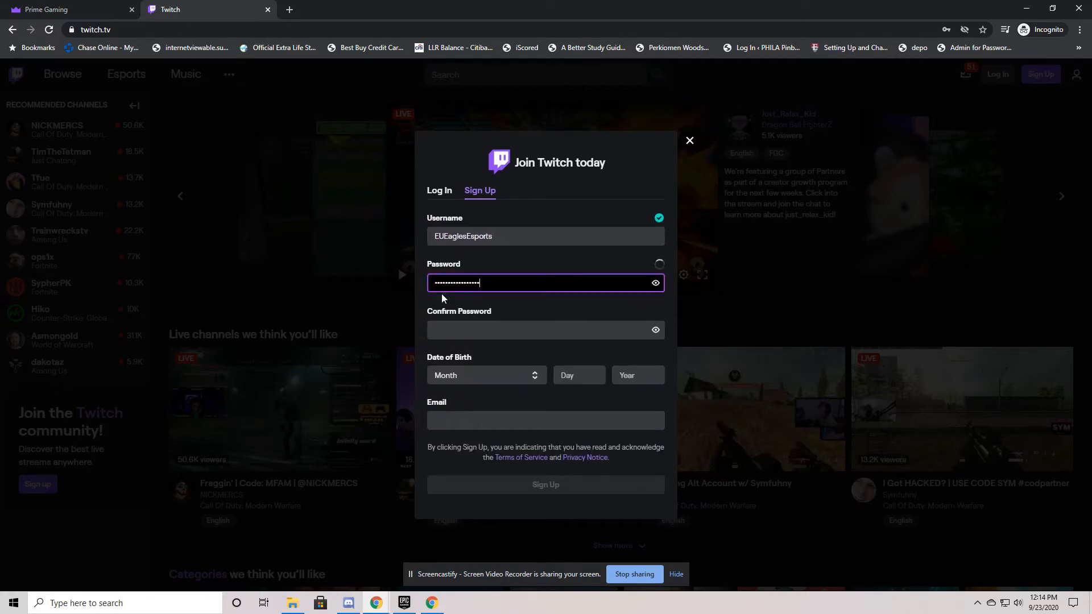
pyautogui.click(543, 330)
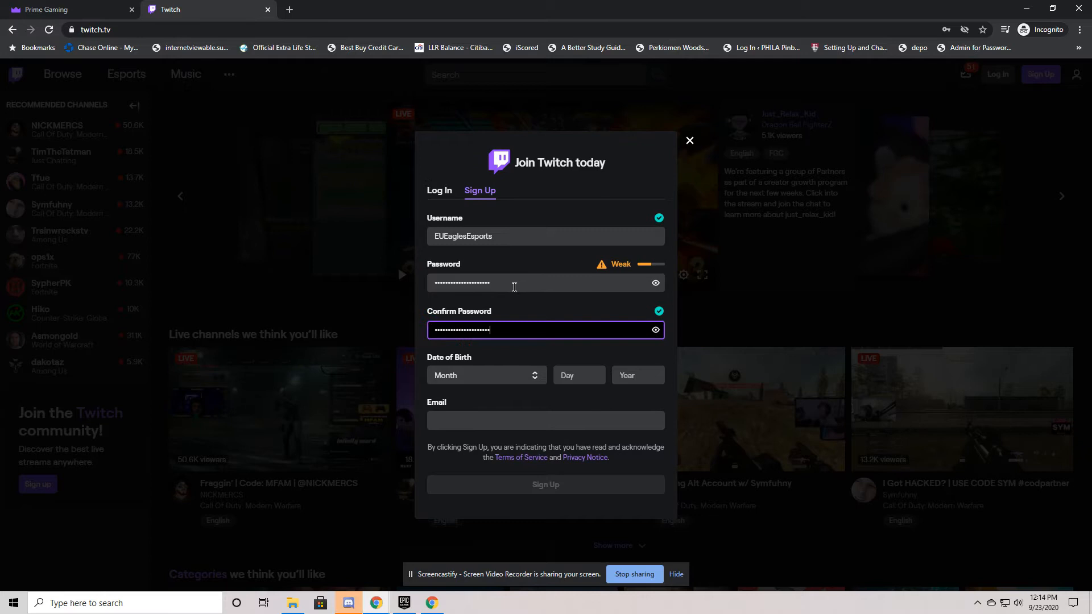
pyautogui.click(485, 375)
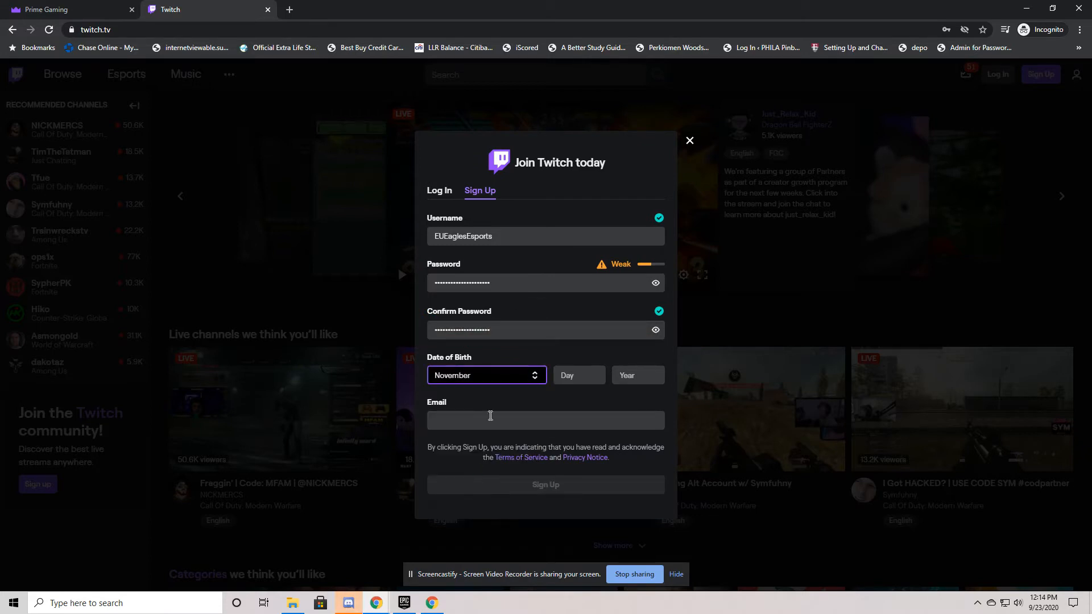
pyautogui.click(487, 375)
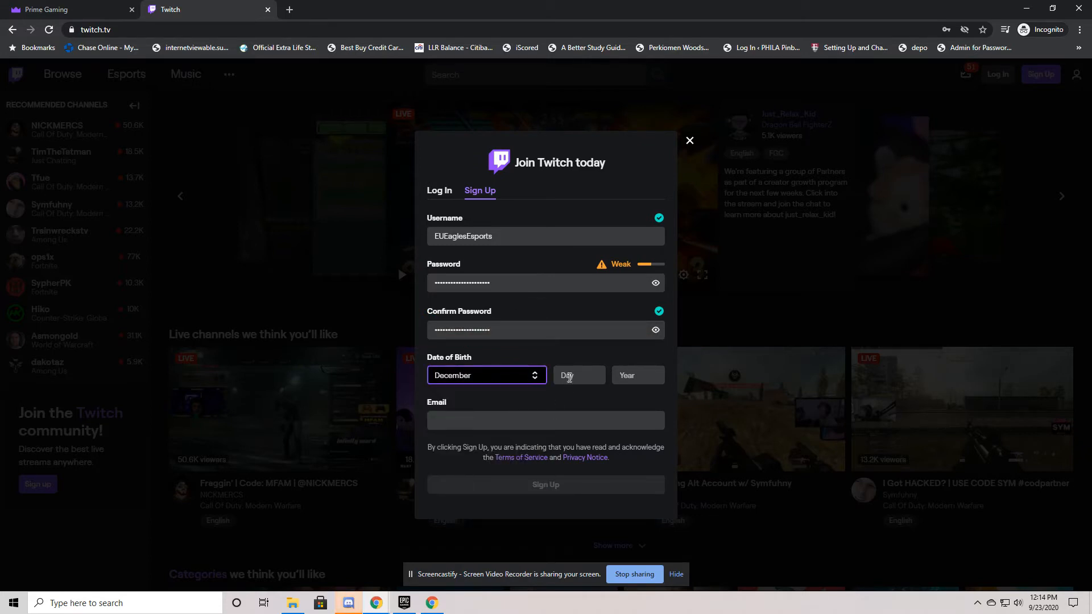
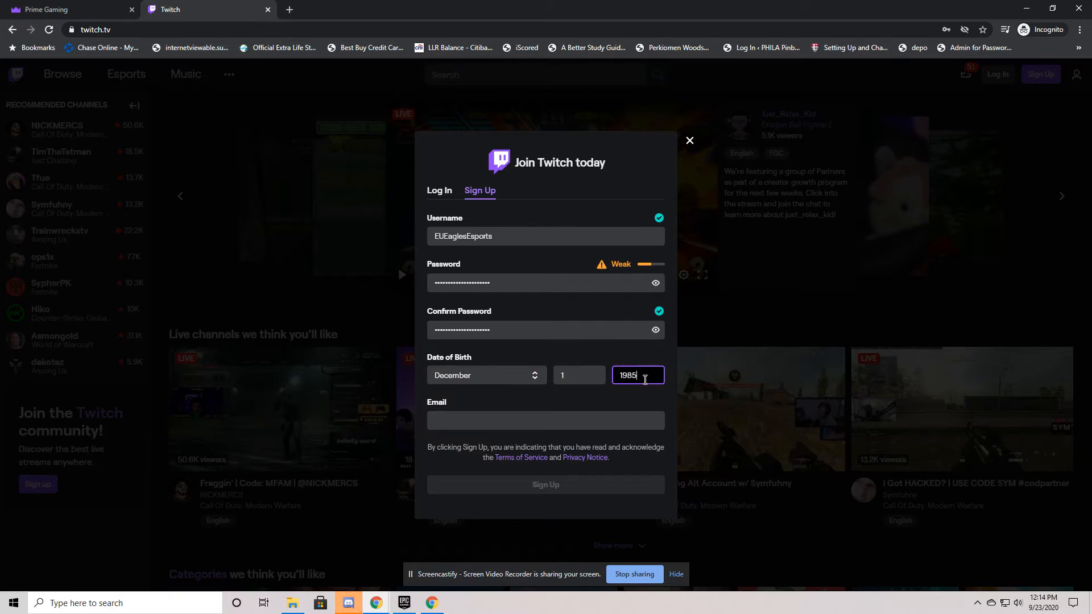
pyautogui.click(546, 420)
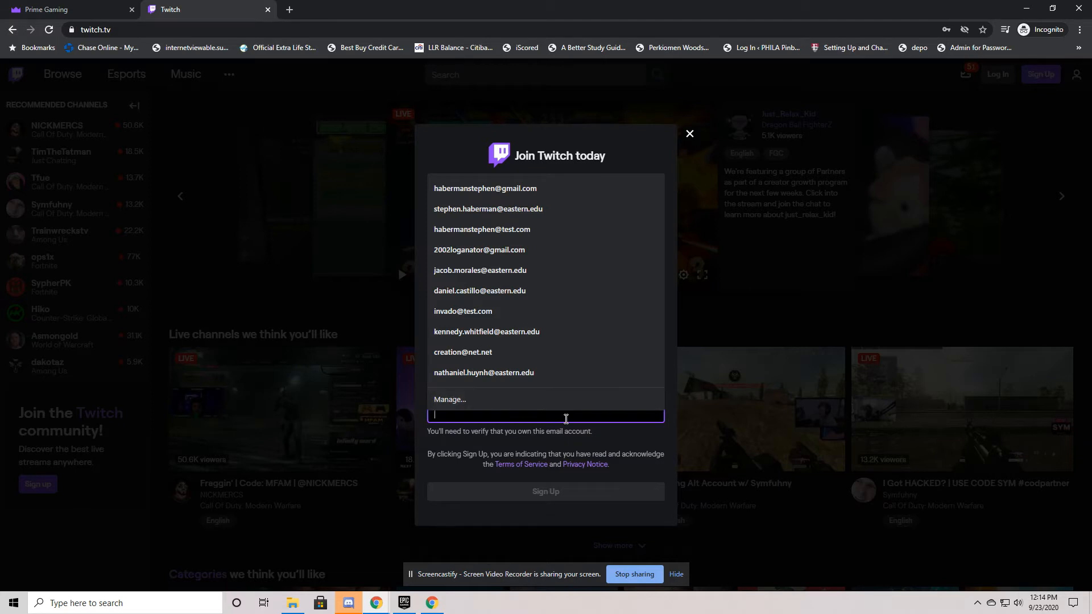
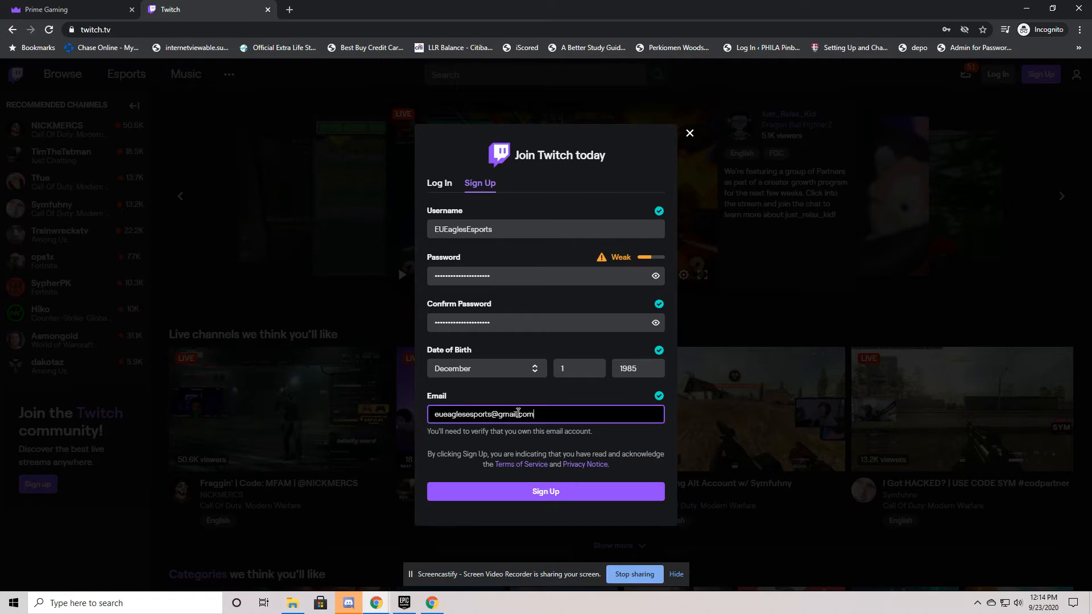
pyautogui.moveTo(546, 491)
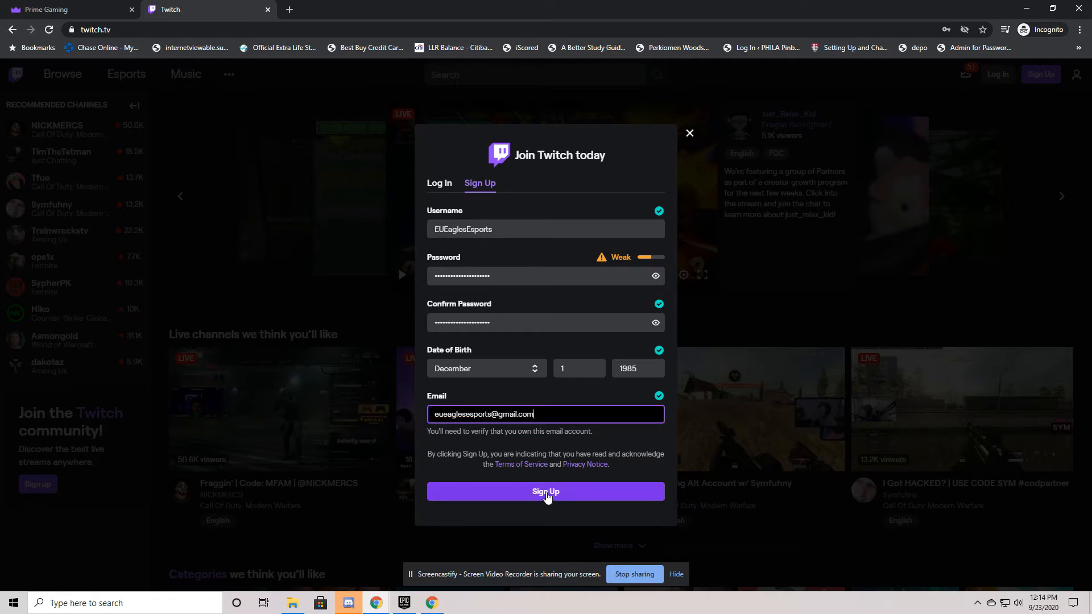
# Step: Submit the sign-up, verify the email with the 6-digit code, and proceed to interests
pyautogui.click(545, 492)
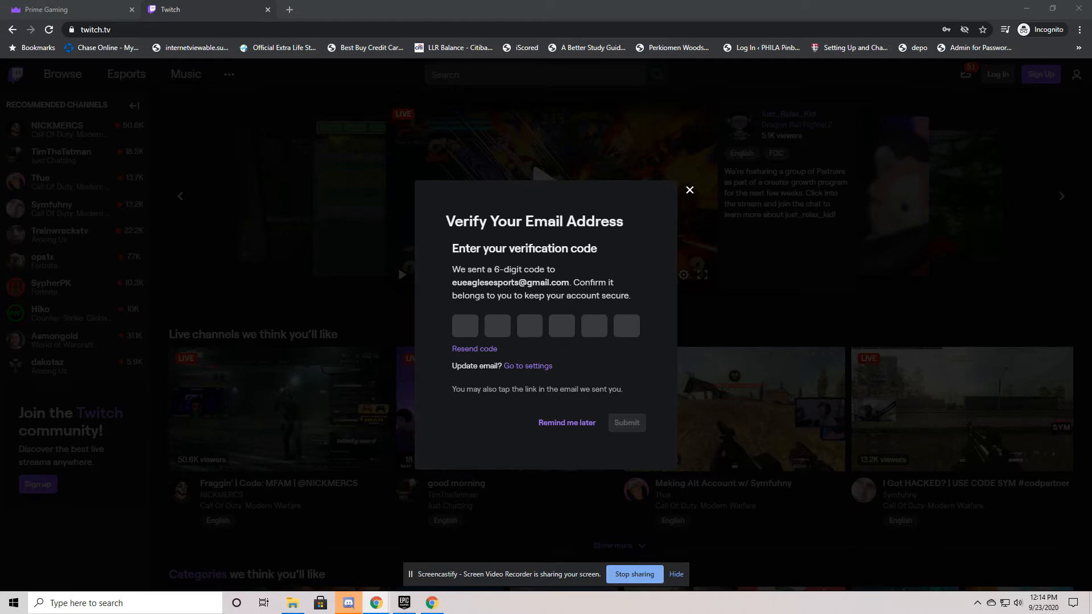
pyautogui.click(415, 15)
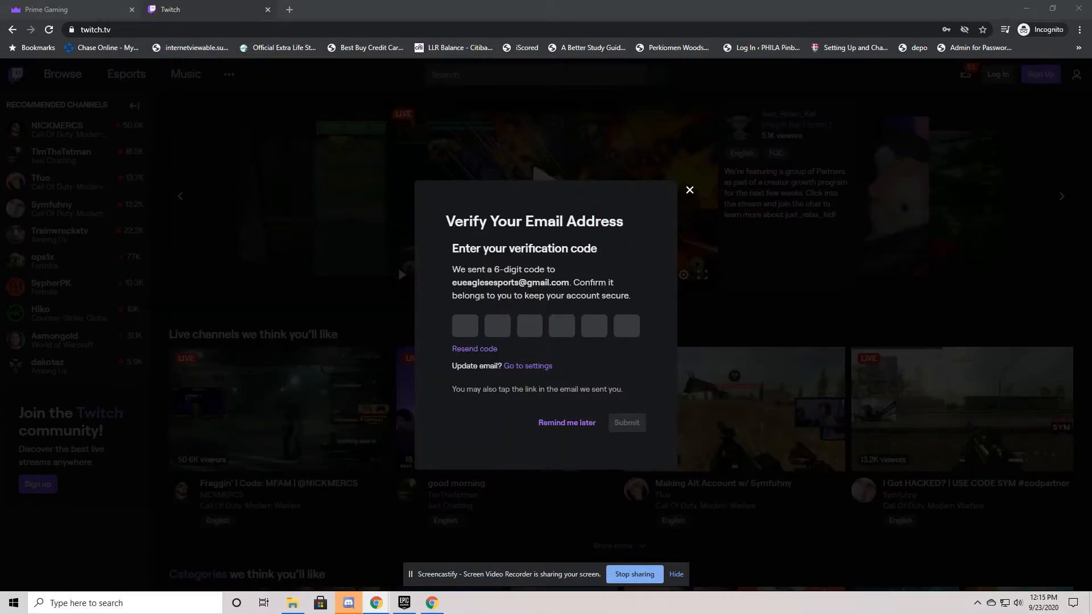
pyautogui.click(624, 422)
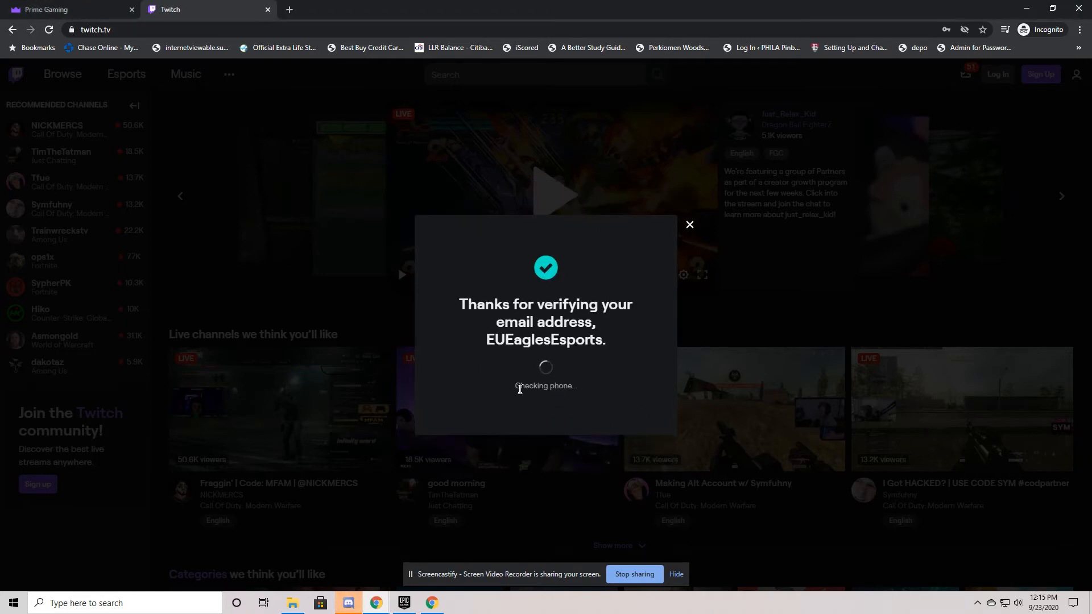
pyautogui.moveTo(530, 454)
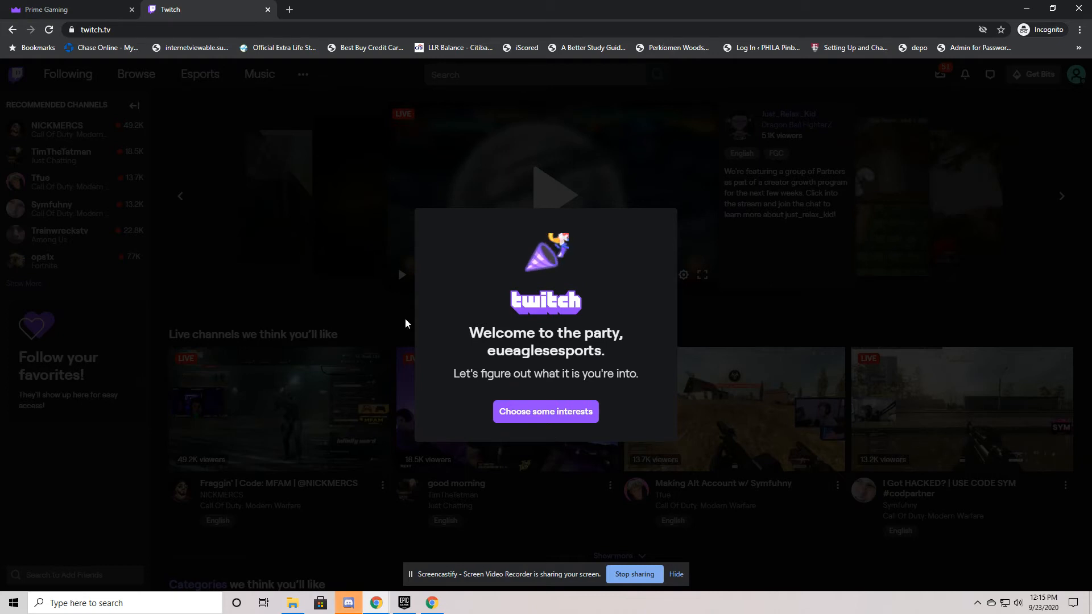
pyautogui.moveTo(387, 333)
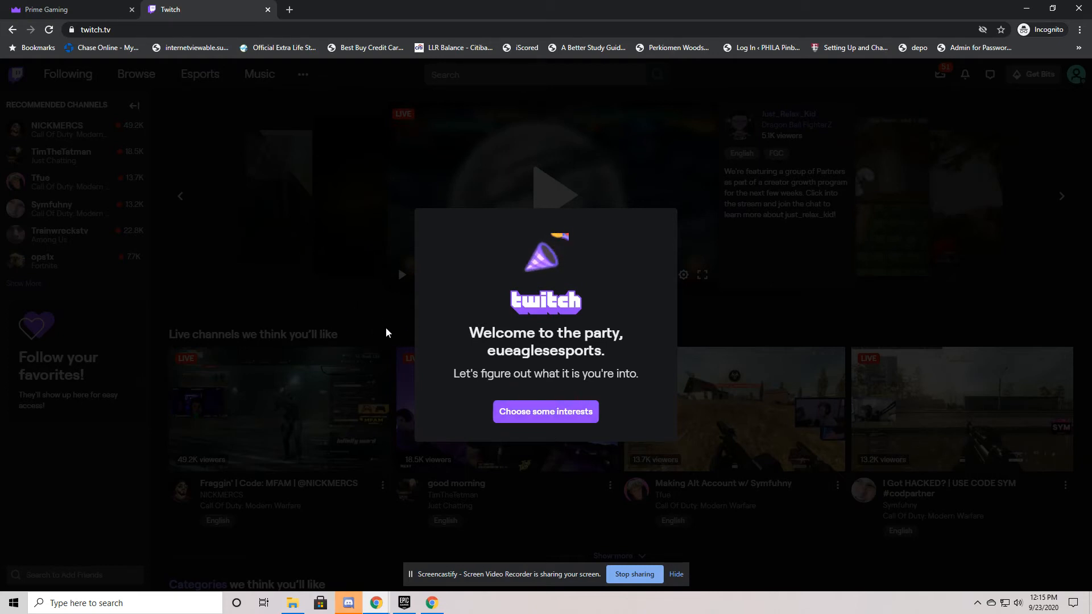
pyautogui.click(545, 411)
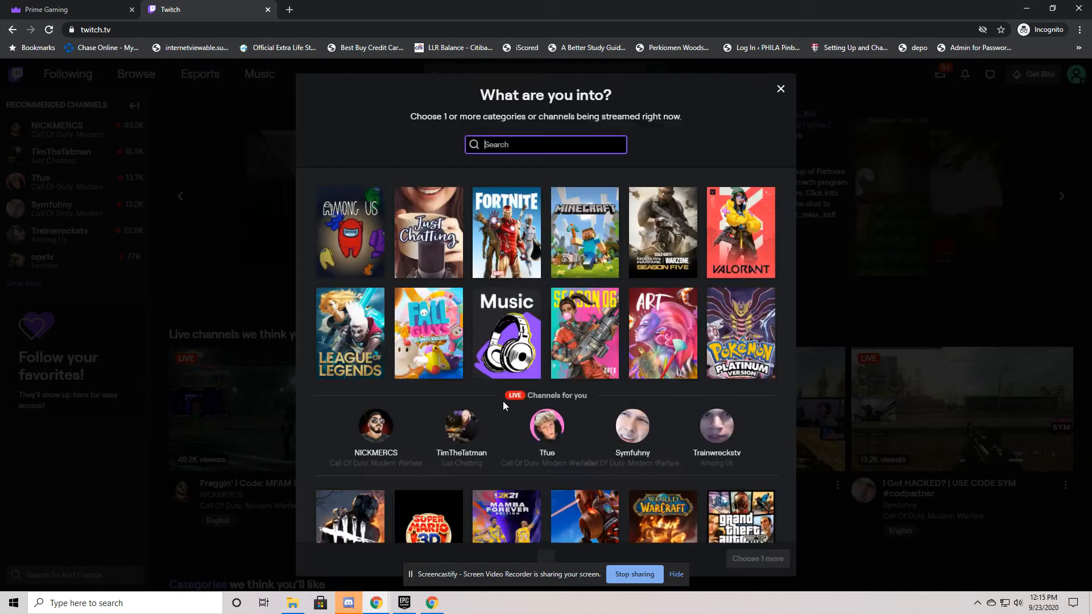
# Step: Skip the 'What are you into?' picker, check the account menu, and return to Prime Gaming
pyautogui.click(779, 90)
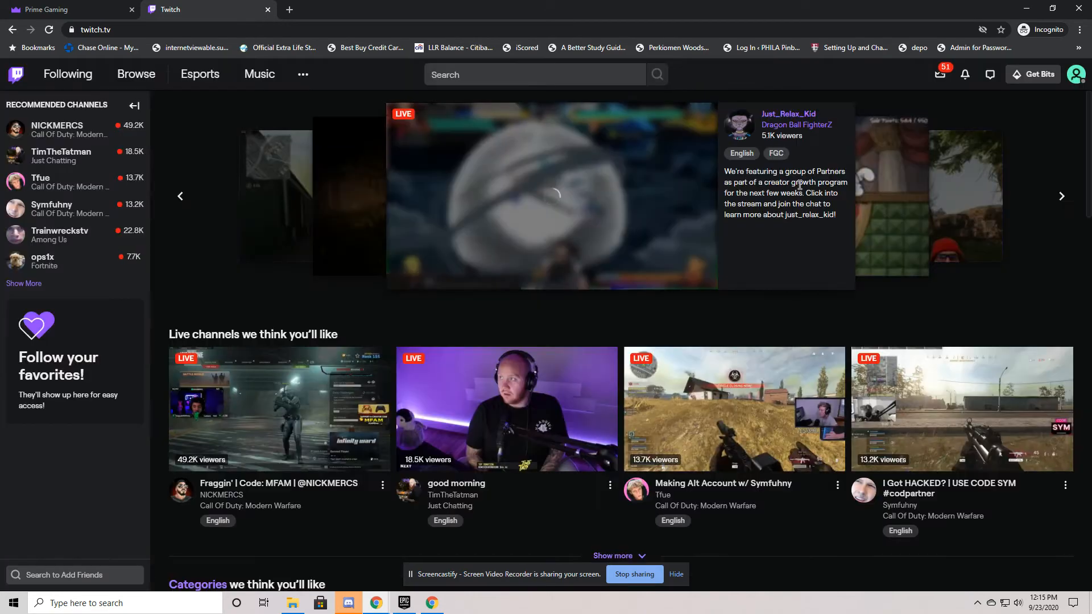
pyautogui.click(1074, 74)
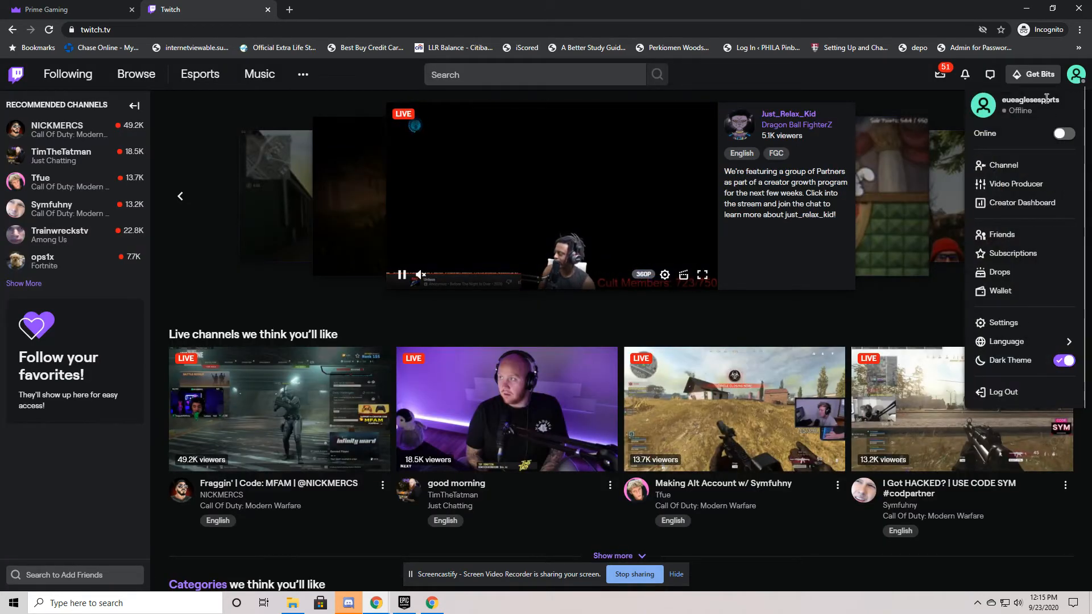
pyautogui.rightClick(1030, 100)
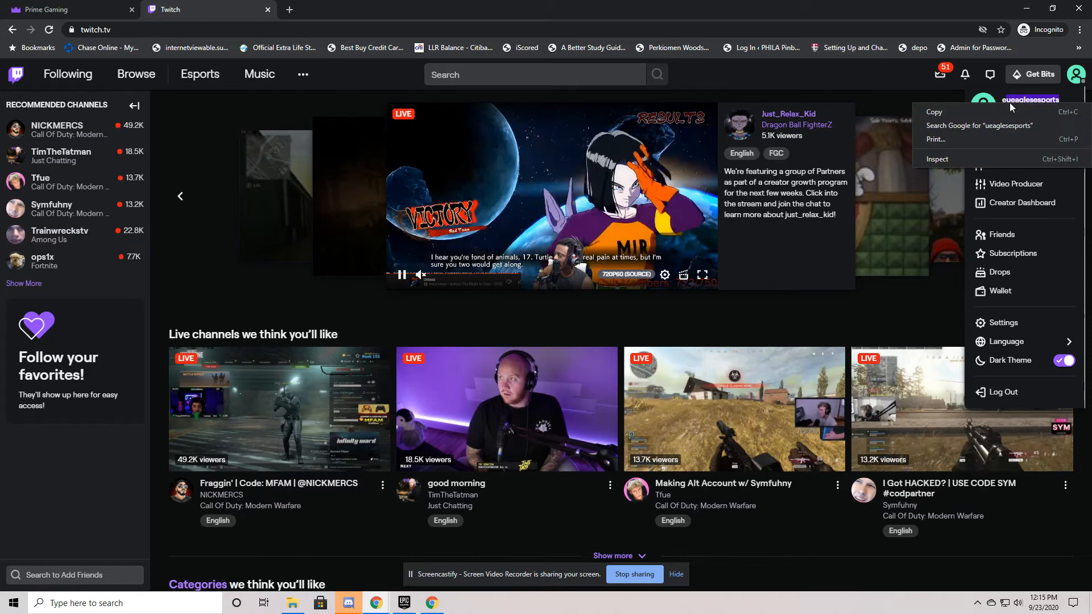
pyautogui.click(63, 9)
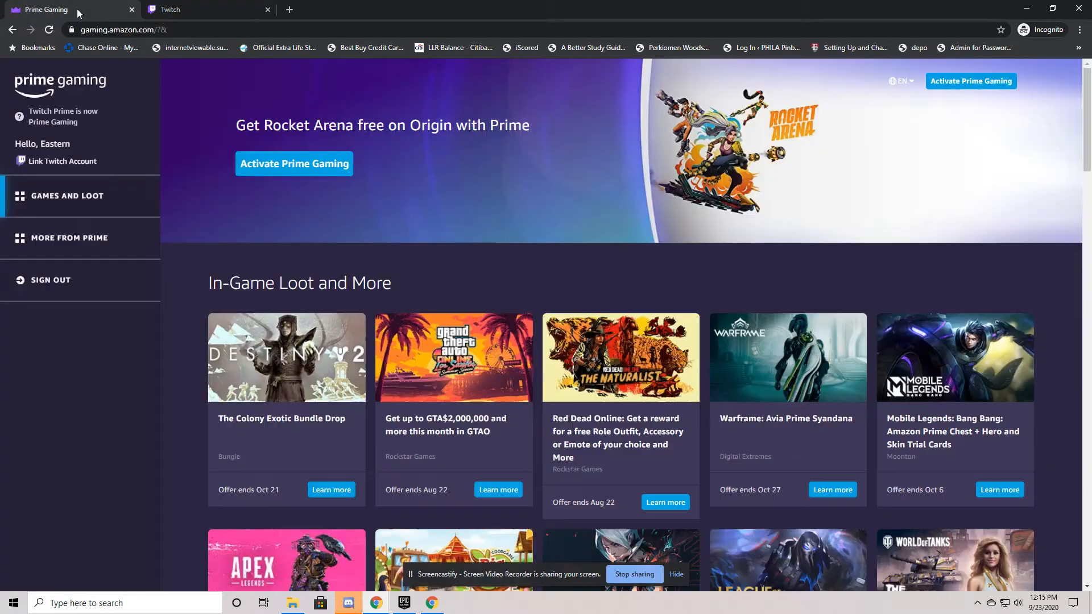
pyautogui.moveTo(62, 161)
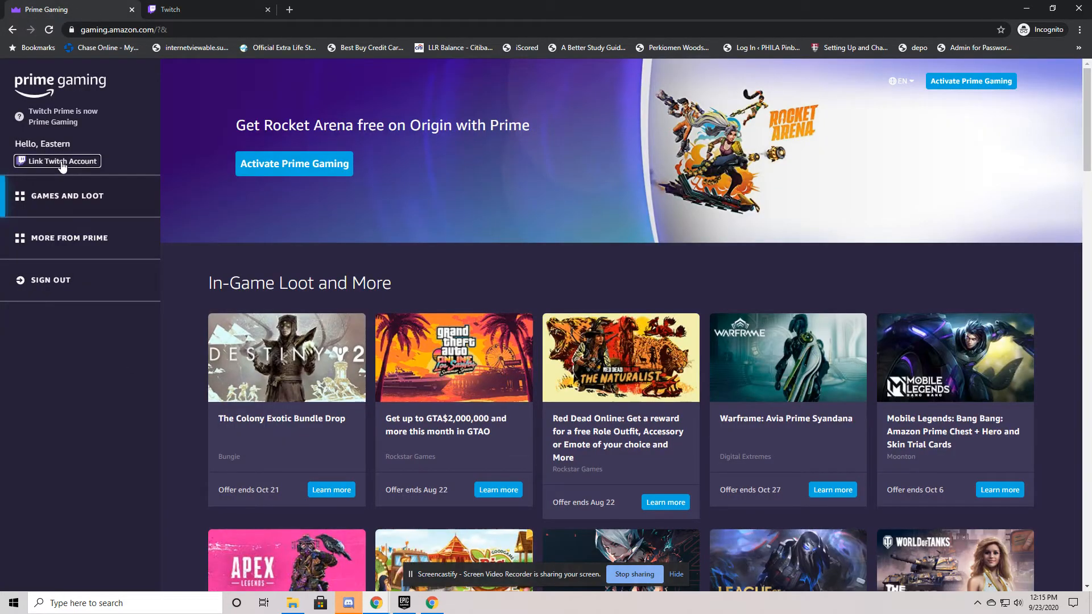
# Step: Choose 'Link Twitch Account' in the sidebar and accept 'Link accounts' in the popup
pyautogui.click(63, 161)
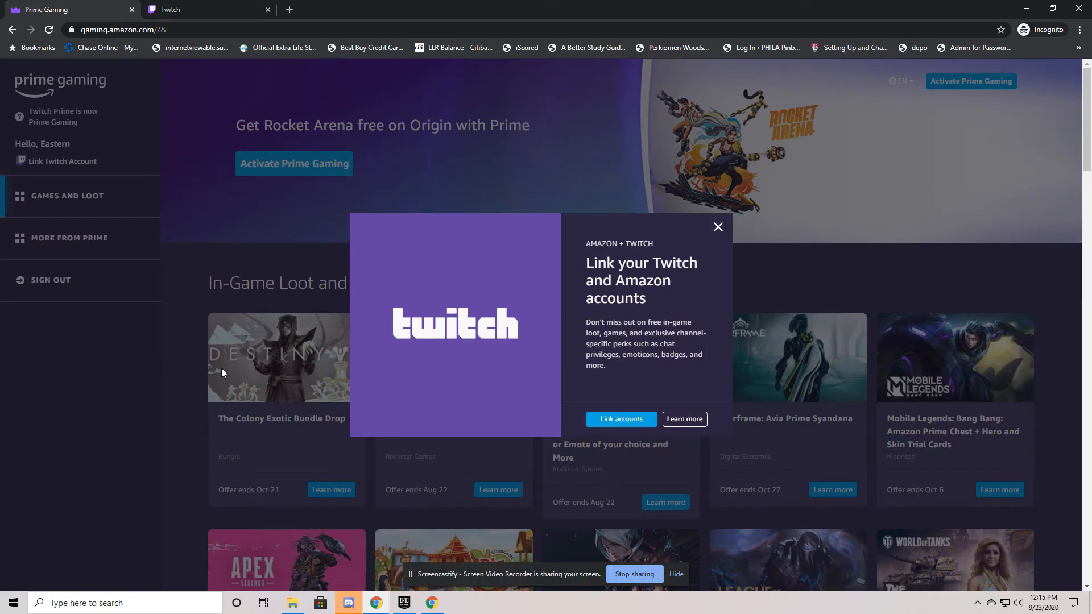
pyautogui.moveTo(650, 329)
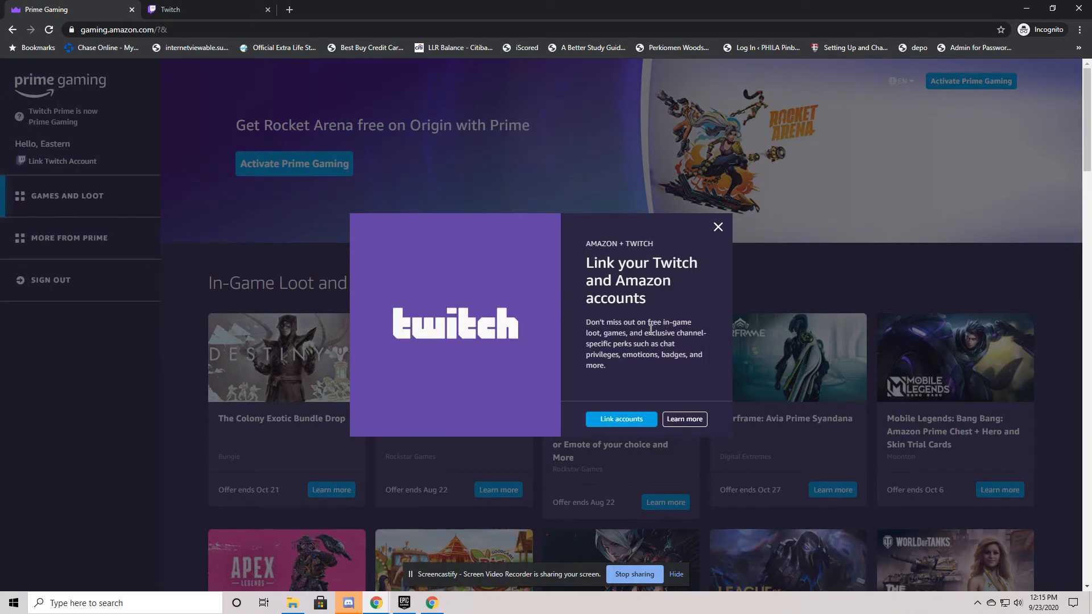
pyautogui.moveTo(620, 418)
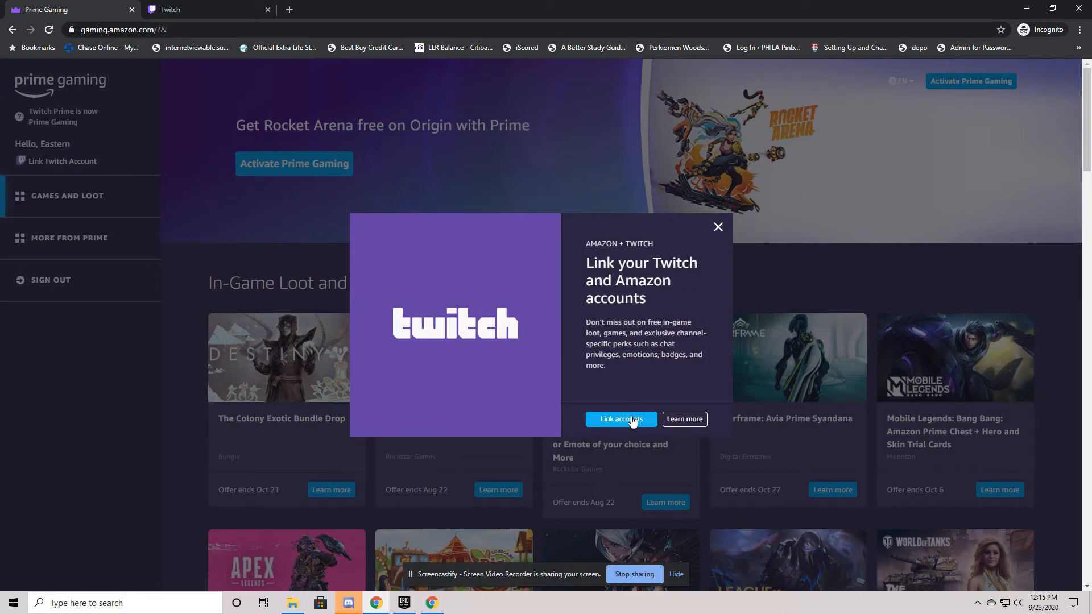
pyautogui.click(620, 419)
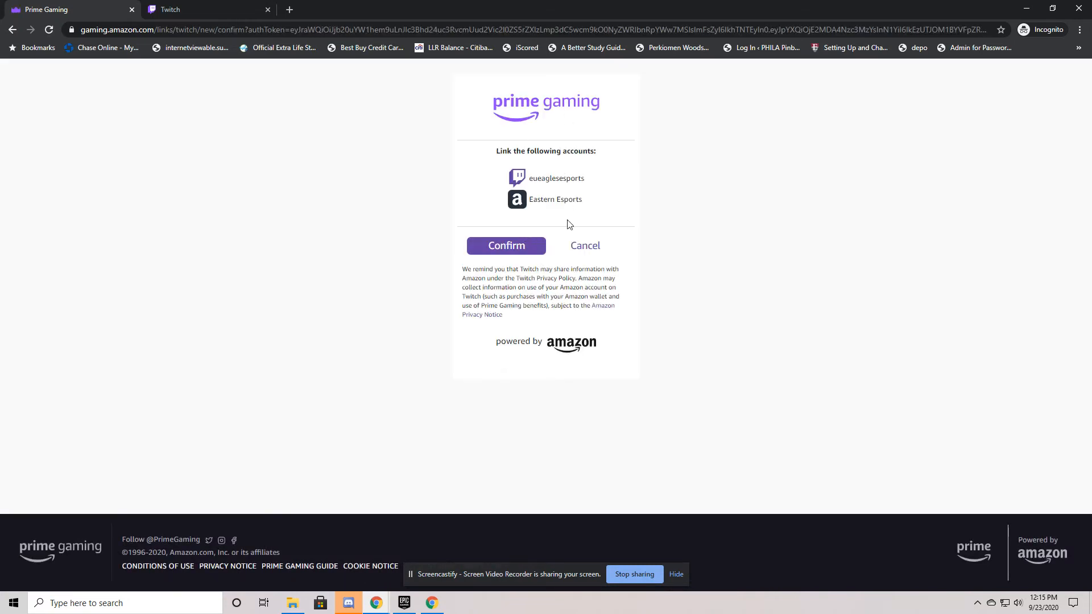
pyautogui.moveTo(583, 212)
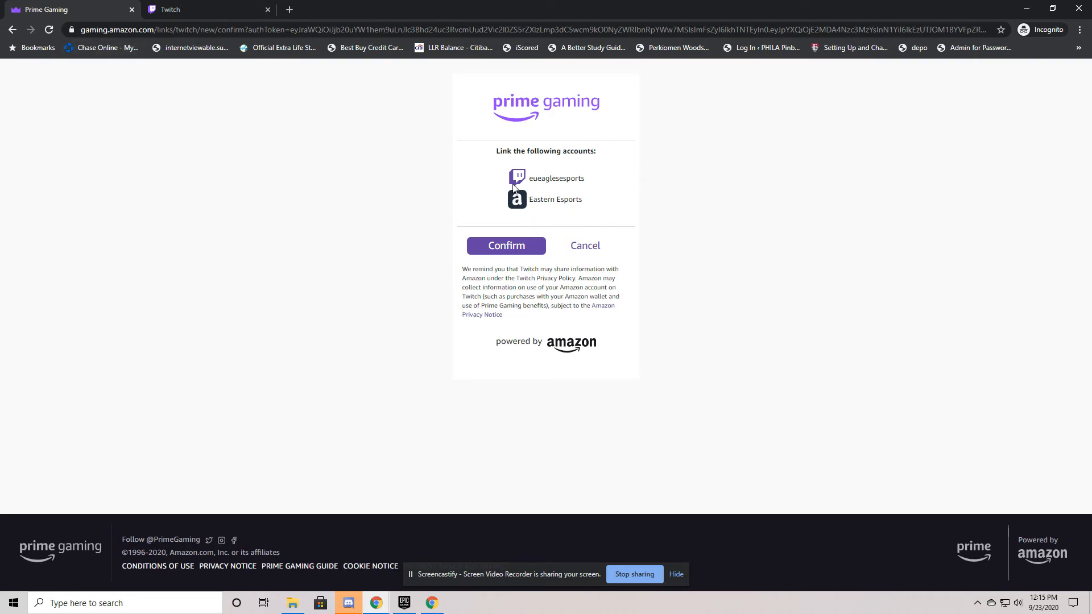
pyautogui.moveTo(548, 187)
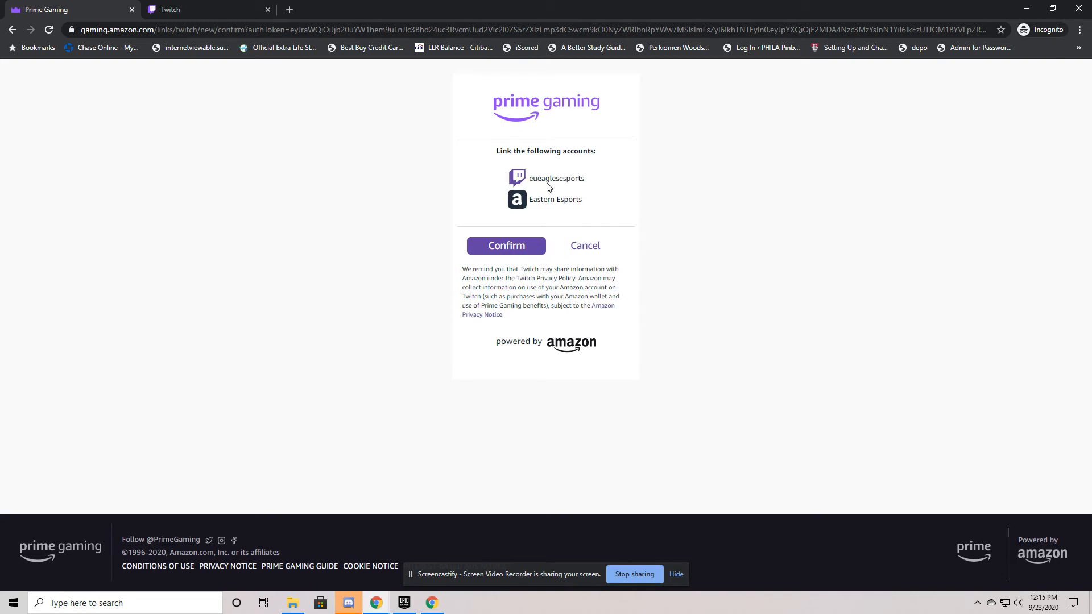
pyautogui.moveTo(537, 152)
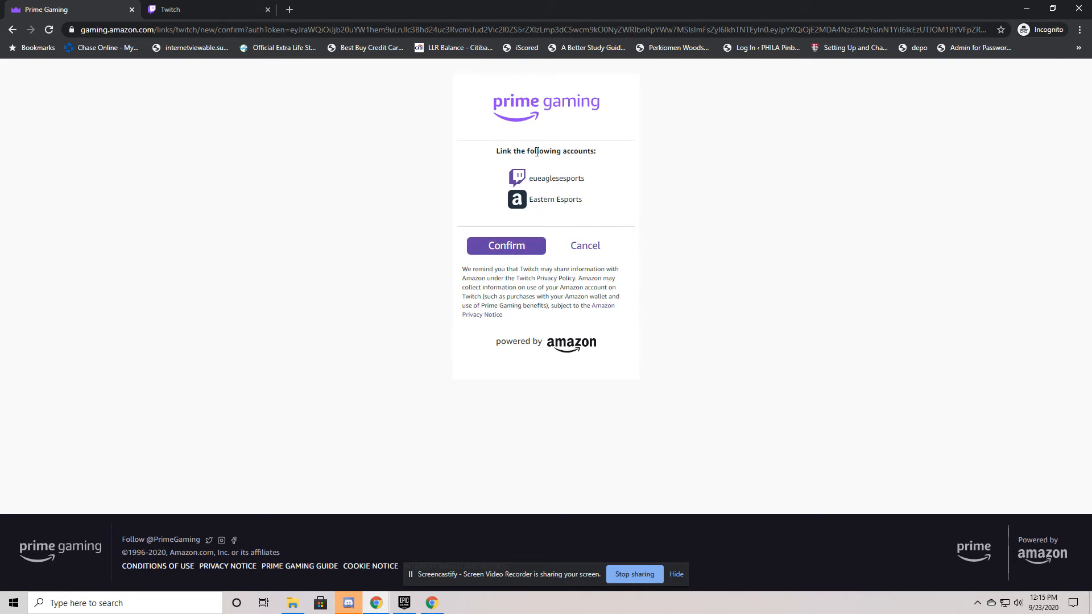
# Step: Confirm linking the Twitch account to the Amazon account
pyautogui.click(505, 245)
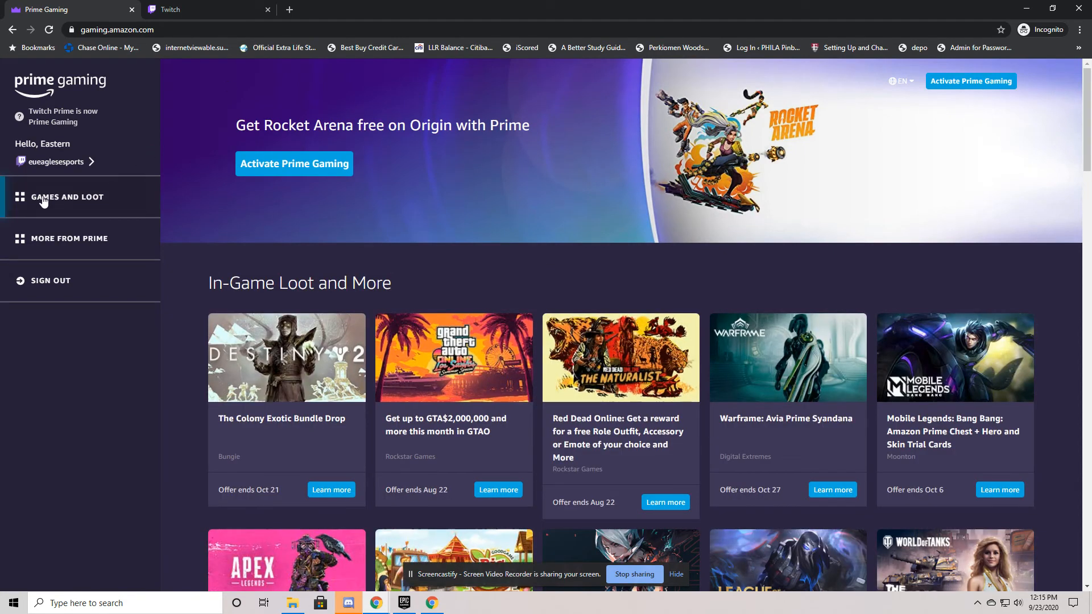
pyautogui.moveTo(49, 212)
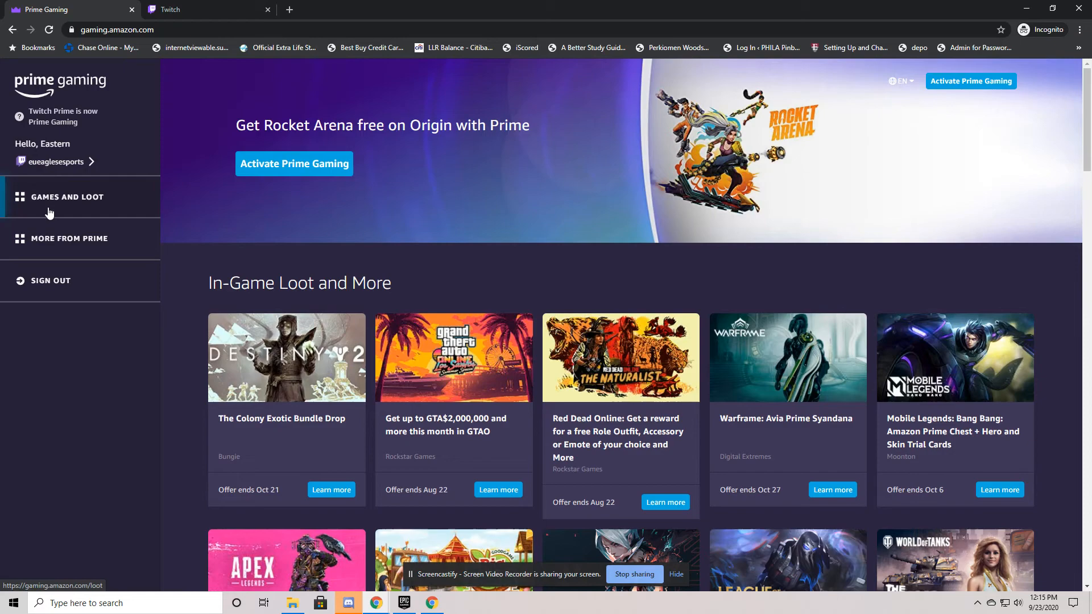
pyautogui.scroll(-3)
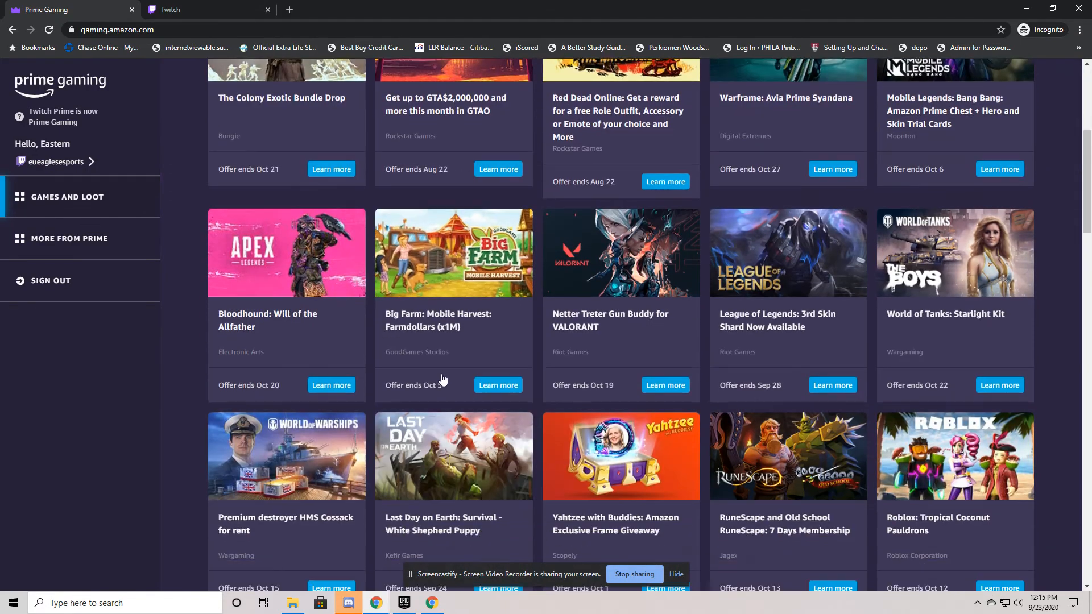
pyautogui.scroll(-3)
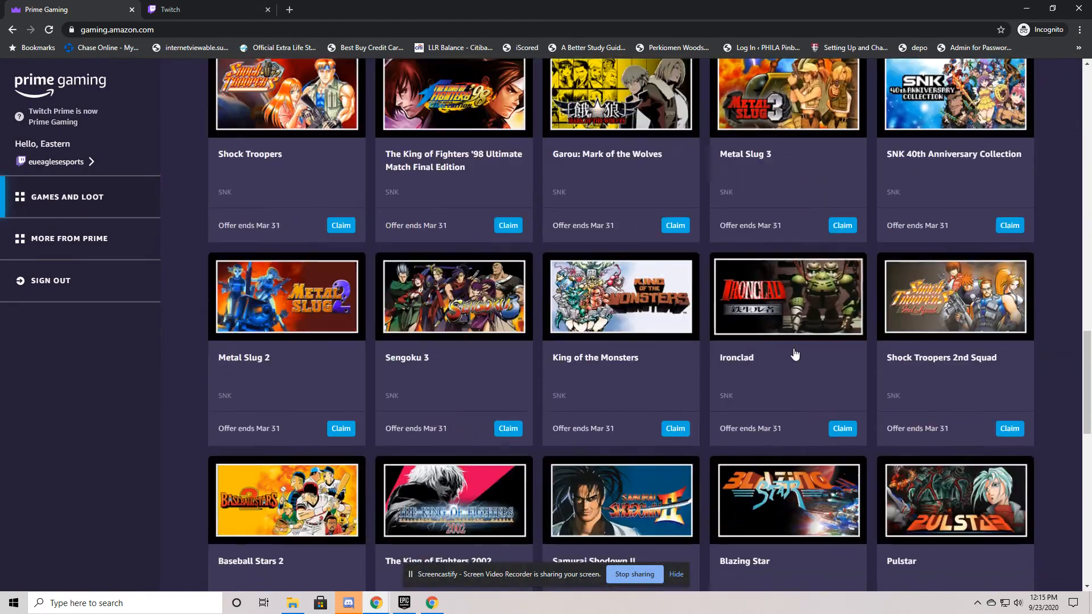
pyautogui.scroll(-3)
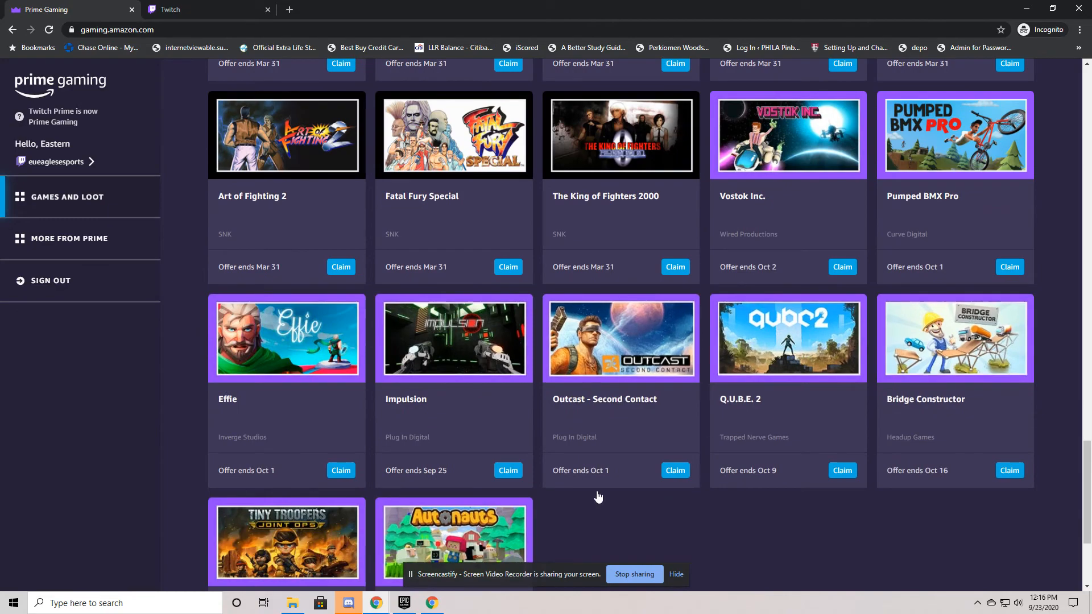
pyautogui.scroll(-3)
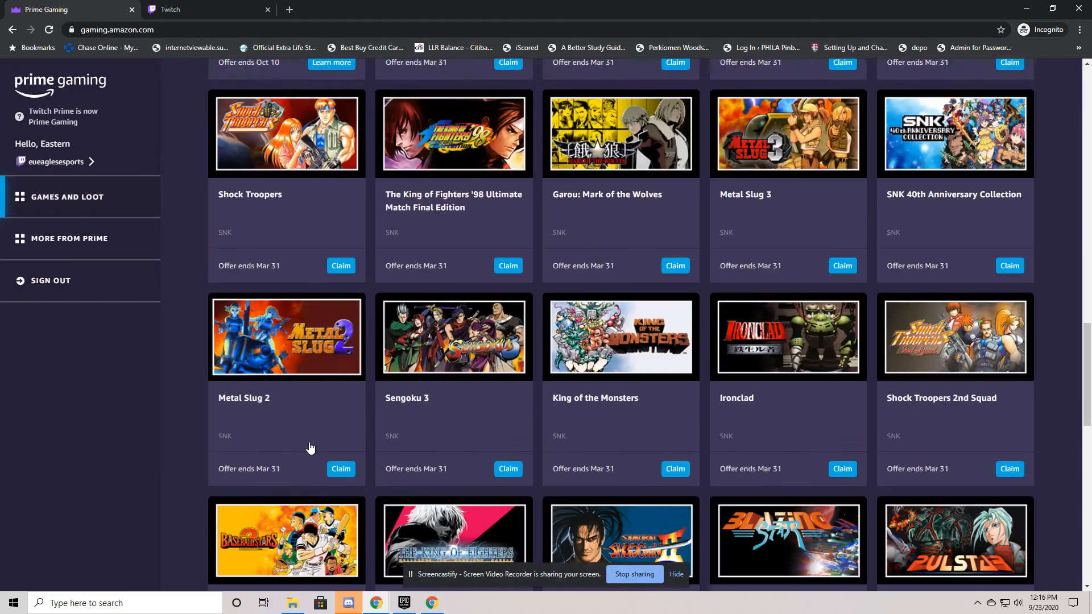
pyautogui.scroll(3)
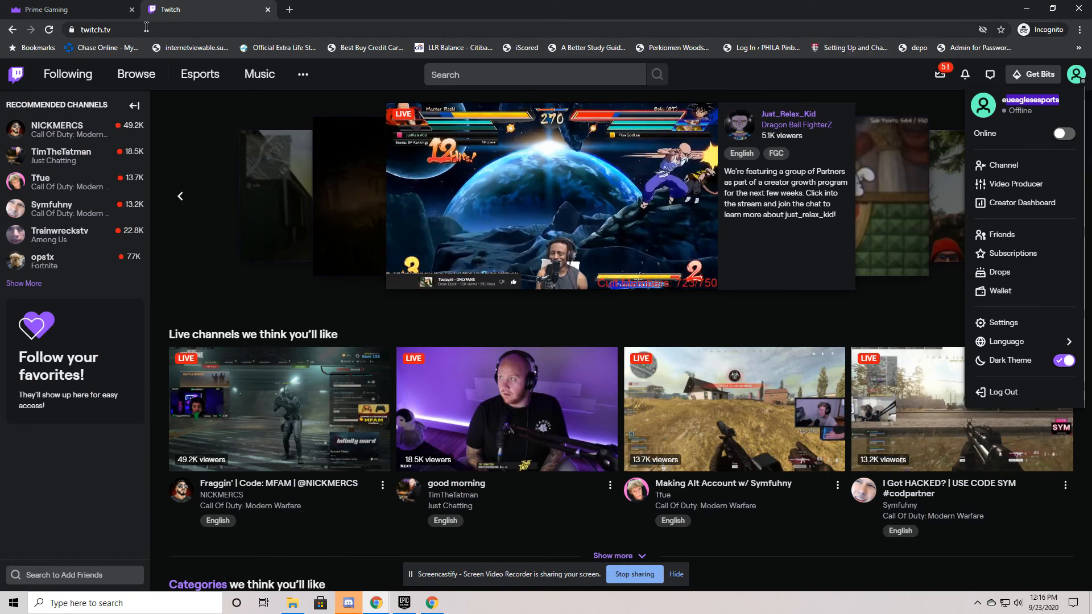
# Step: Search Twitch for 'eastern esports' to reach the EasternEsports channel
pyautogui.click(534, 75)
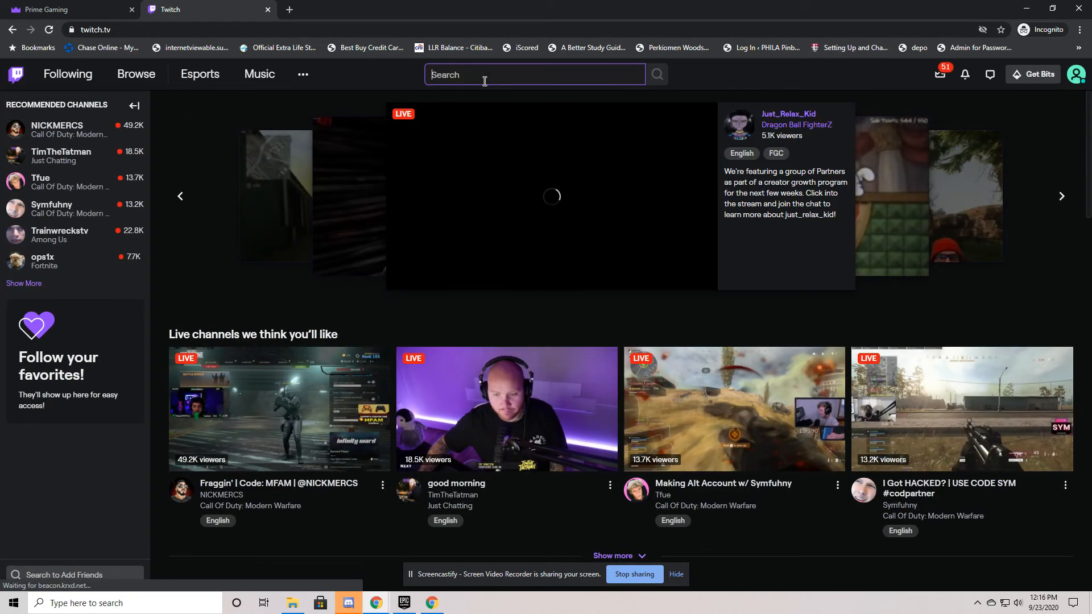
pyautogui.write('eastenr')
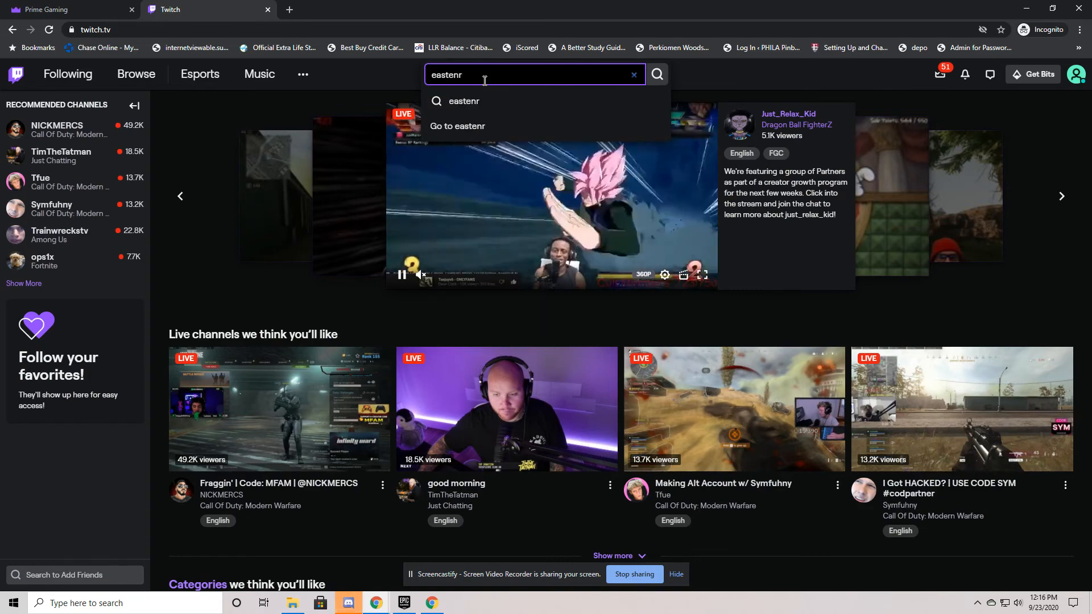
pyautogui.write('eastern')
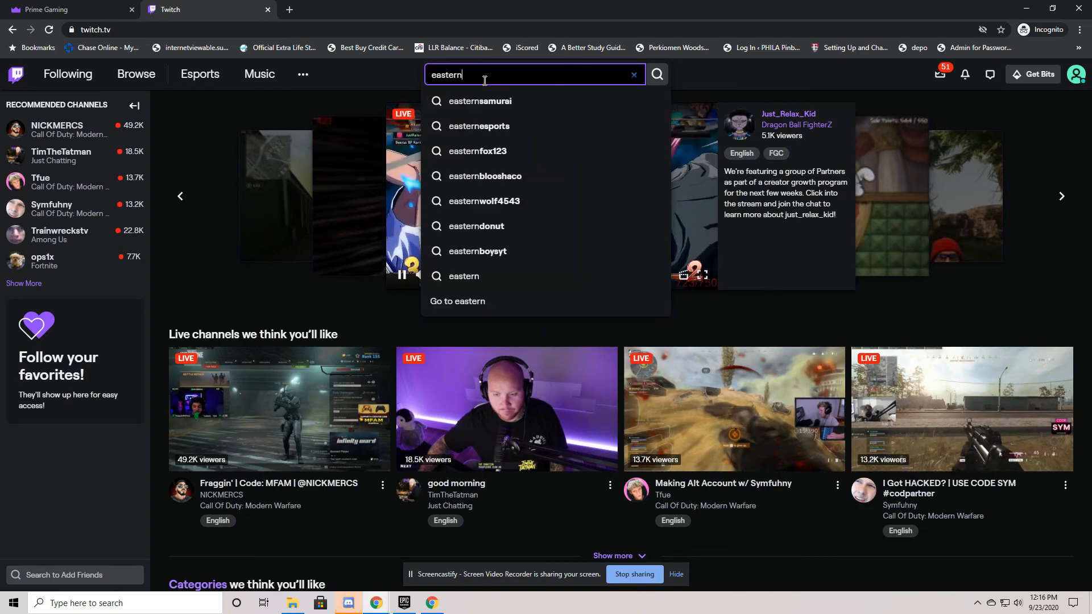
pyautogui.write('esports')
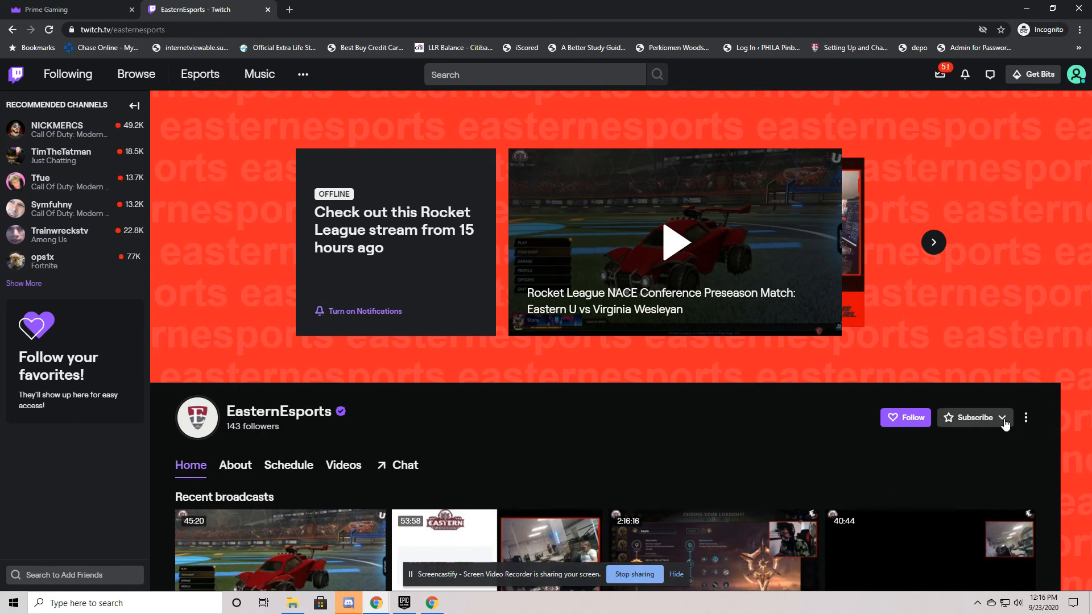
pyautogui.click(971, 417)
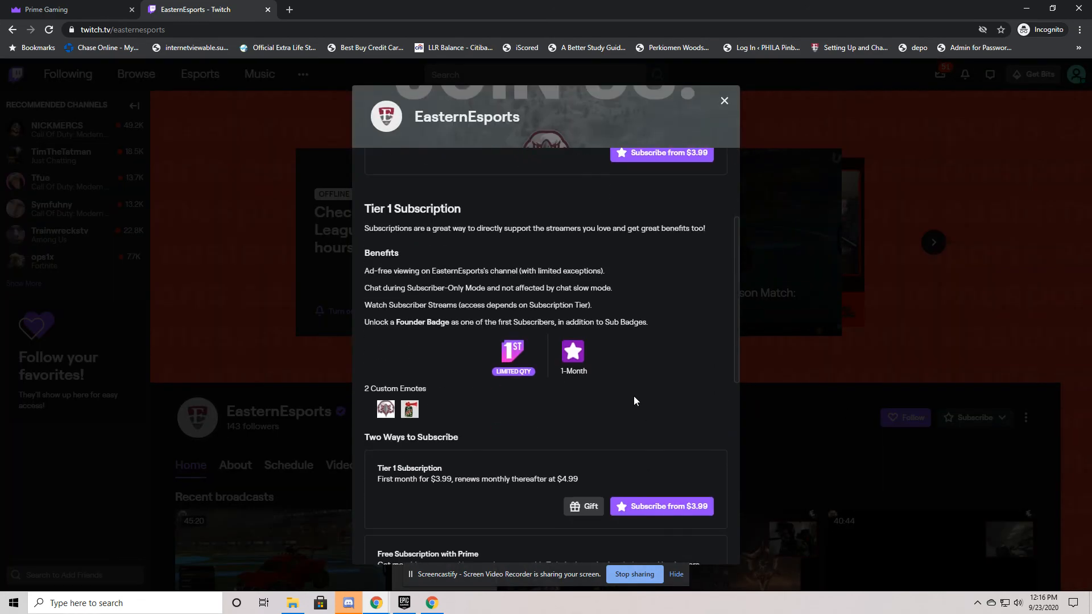
pyautogui.scroll(-3)
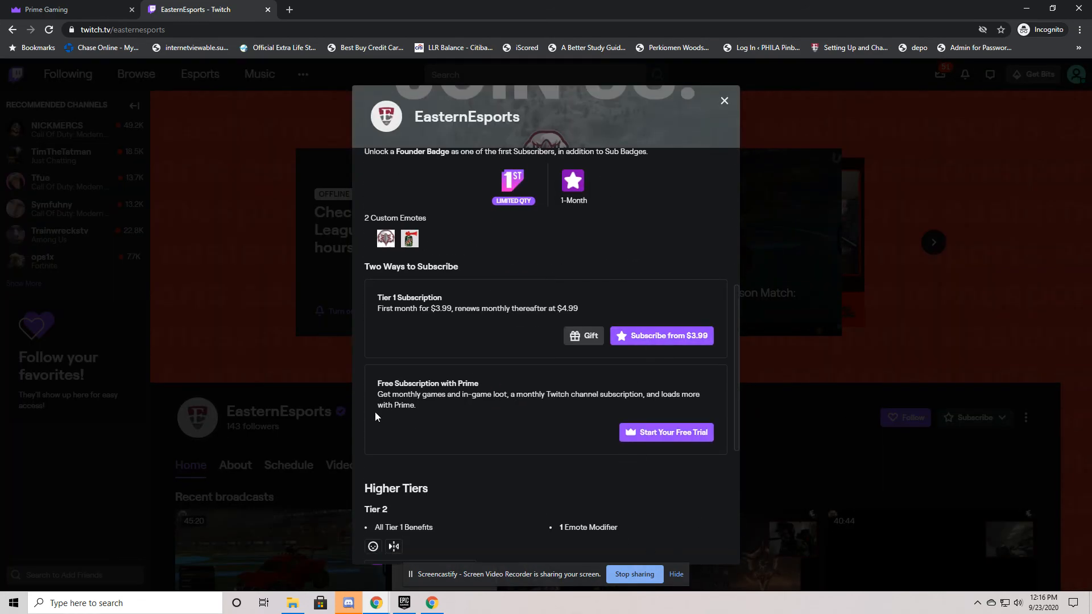
pyautogui.moveTo(692, 382)
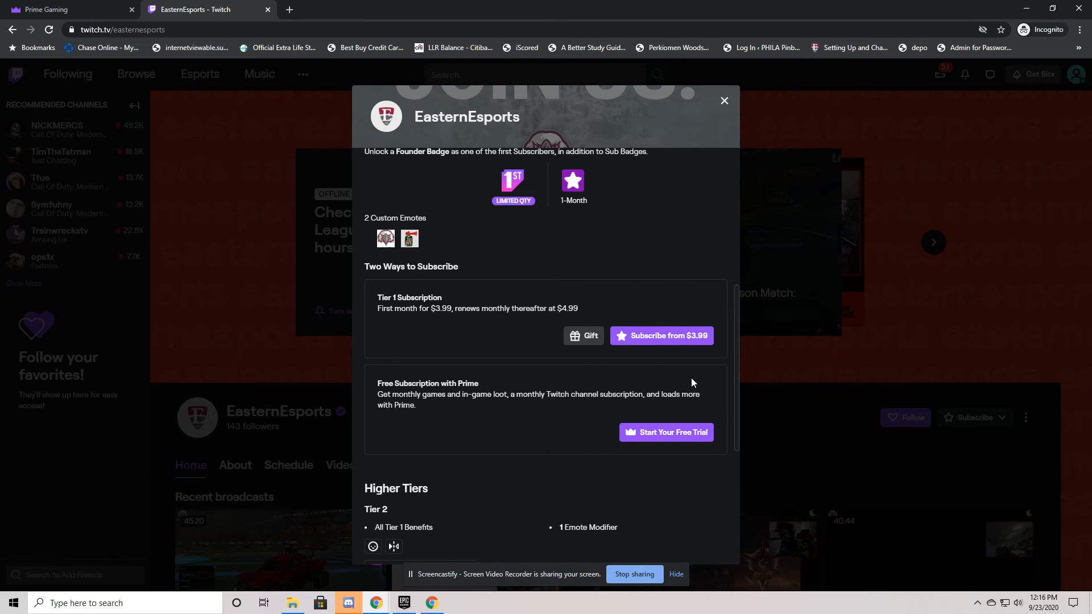
pyautogui.moveTo(472, 394)
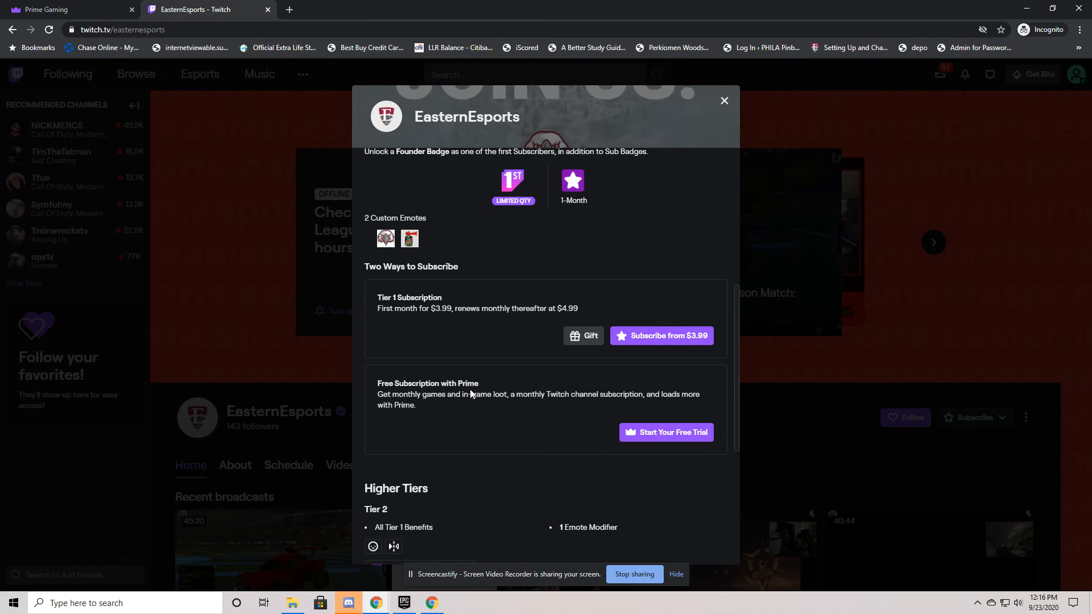
pyautogui.moveTo(664, 432)
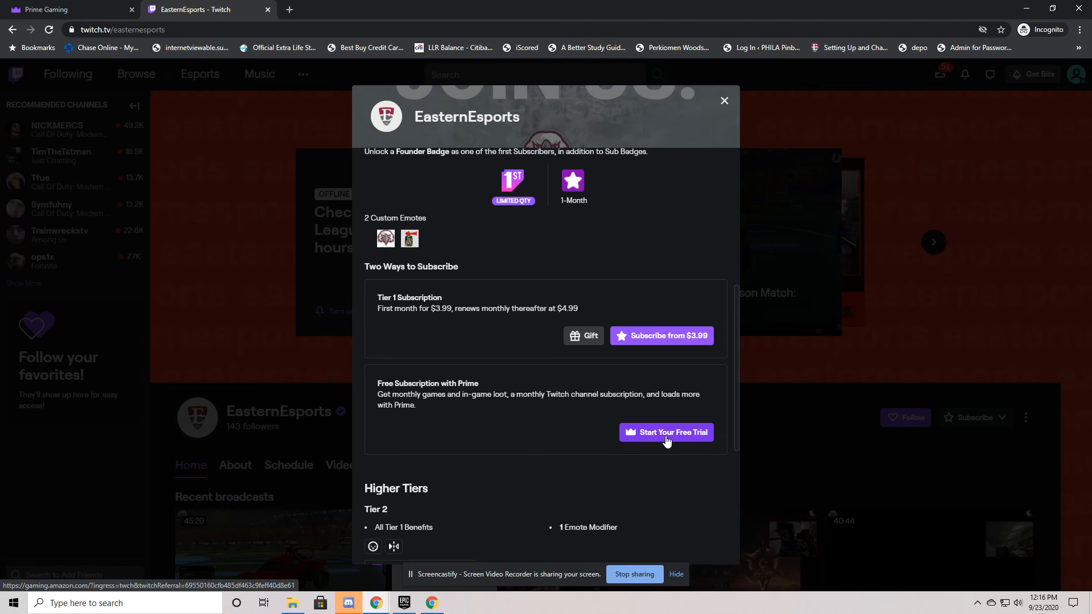
pyautogui.moveTo(661, 442)
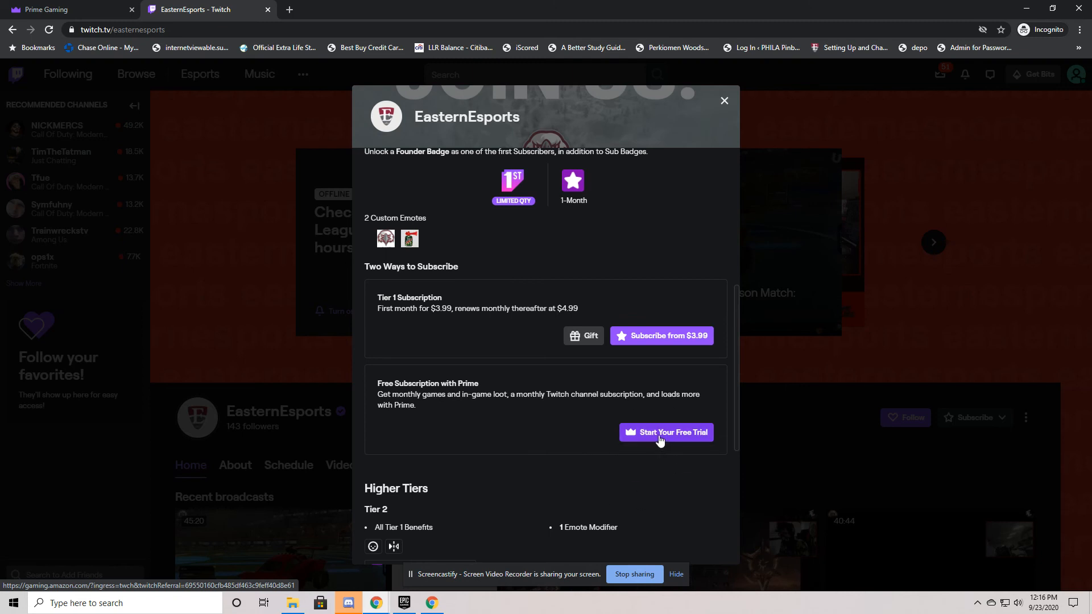
pyautogui.moveTo(688, 439)
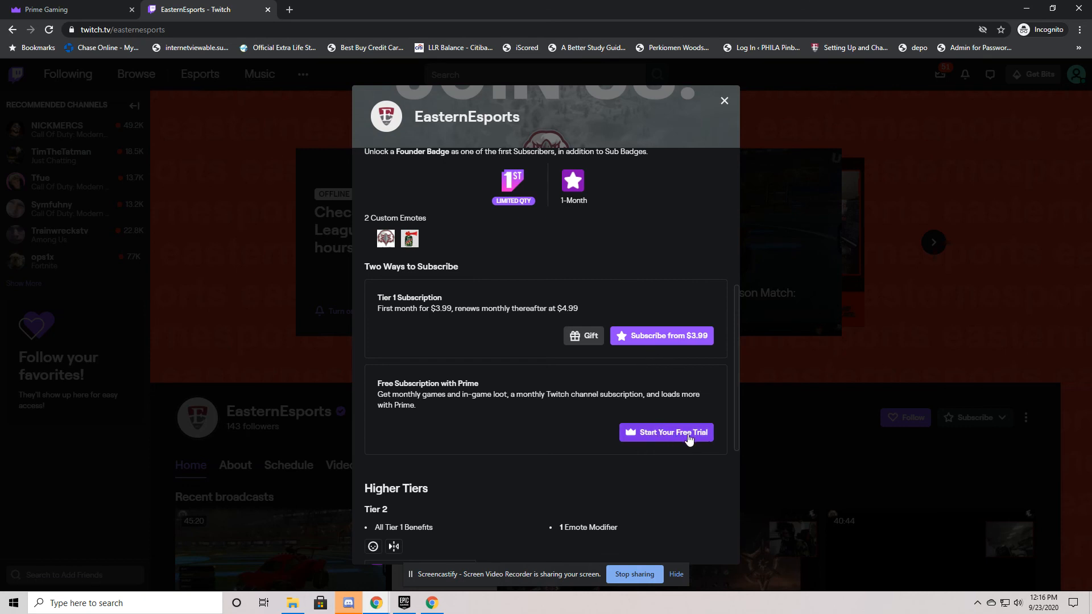
pyautogui.moveTo(641, 534)
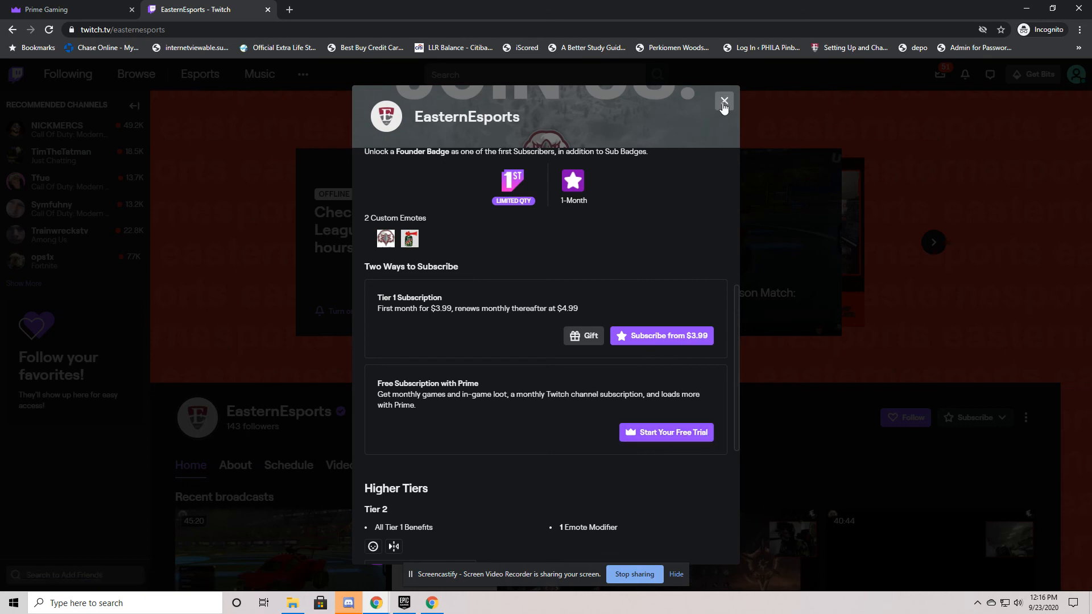
pyautogui.click(723, 101)
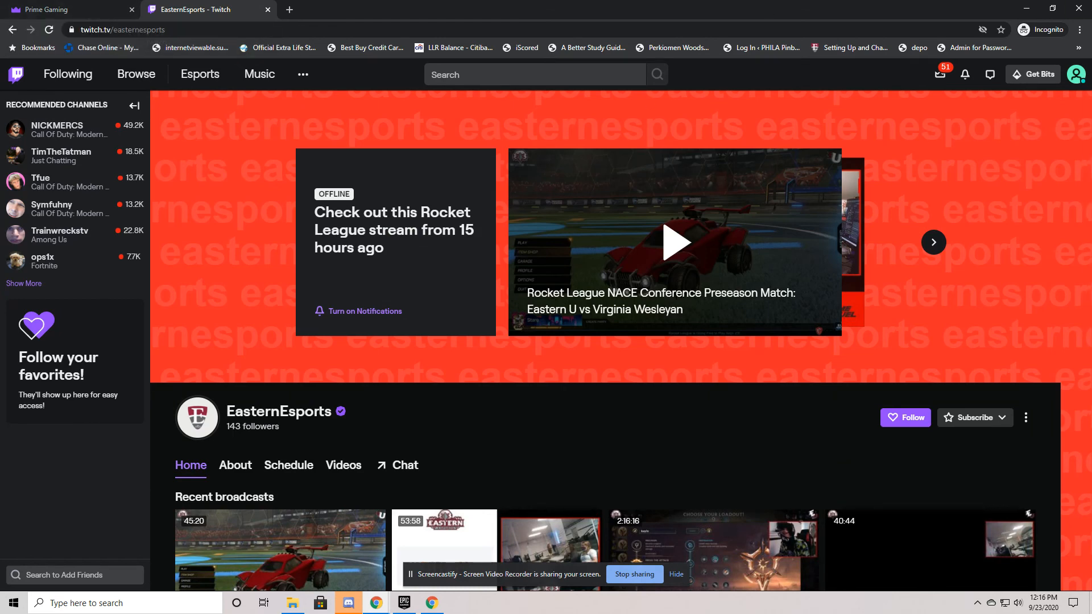